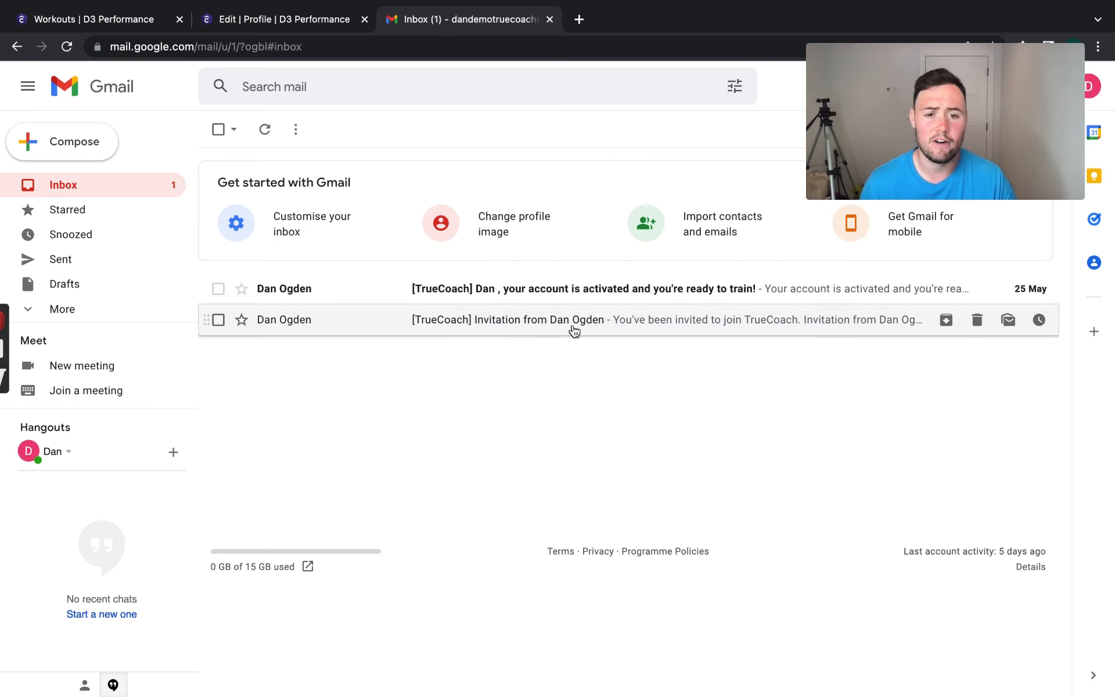
mouse_move(686, 331)
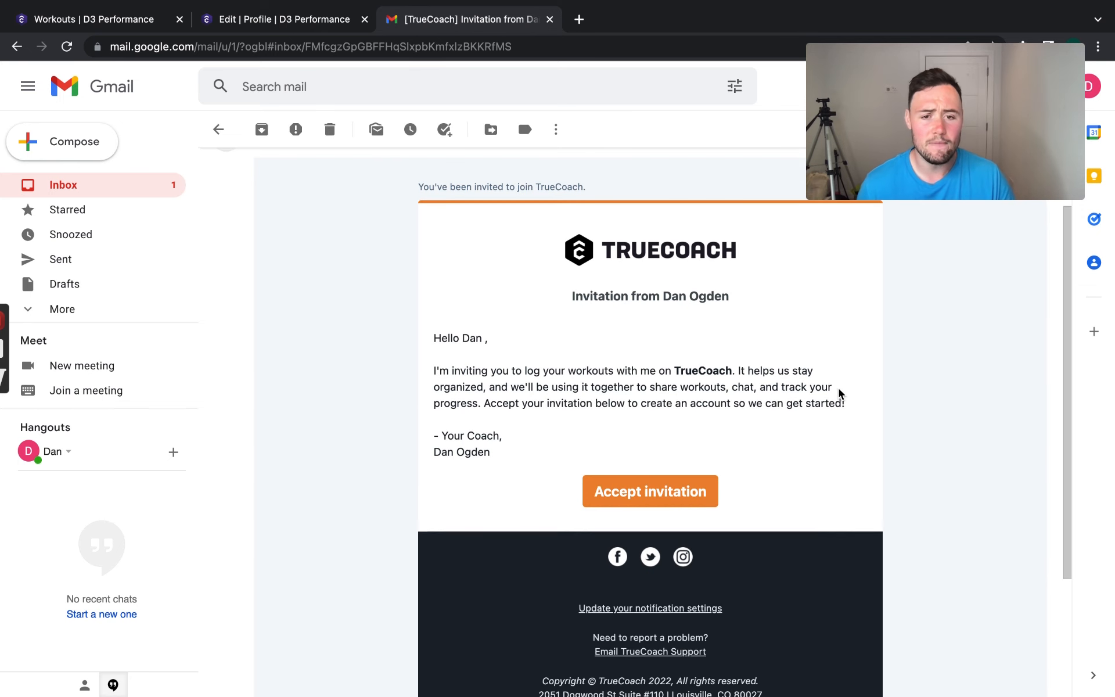
mouse_move(390, 585)
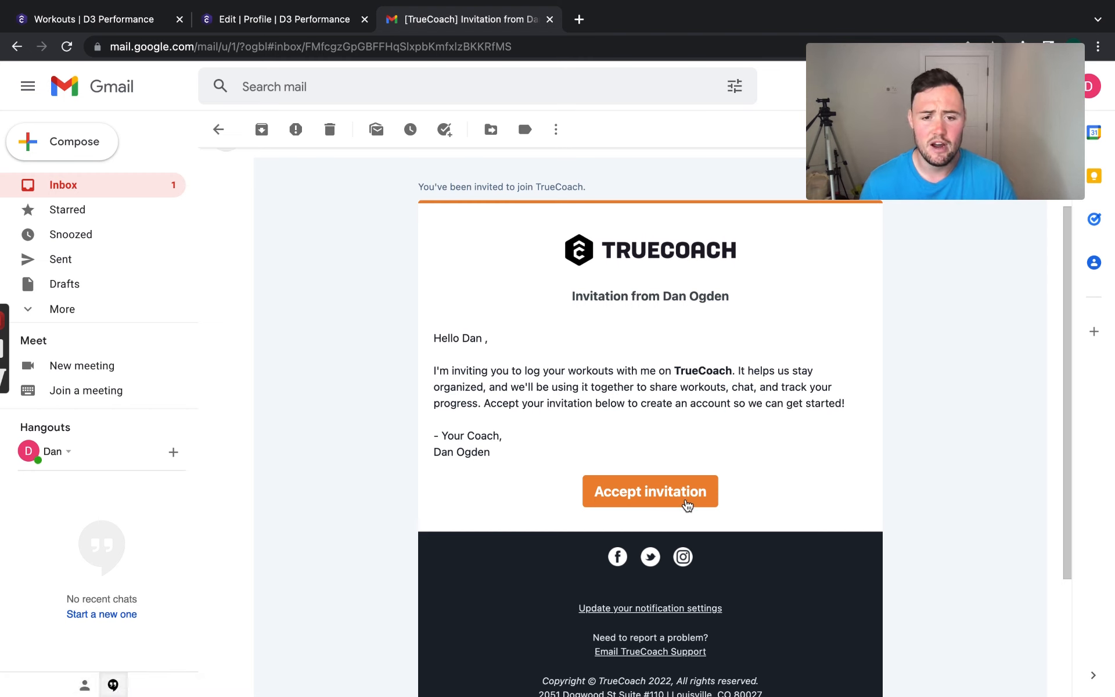
mouse_move(516, 109)
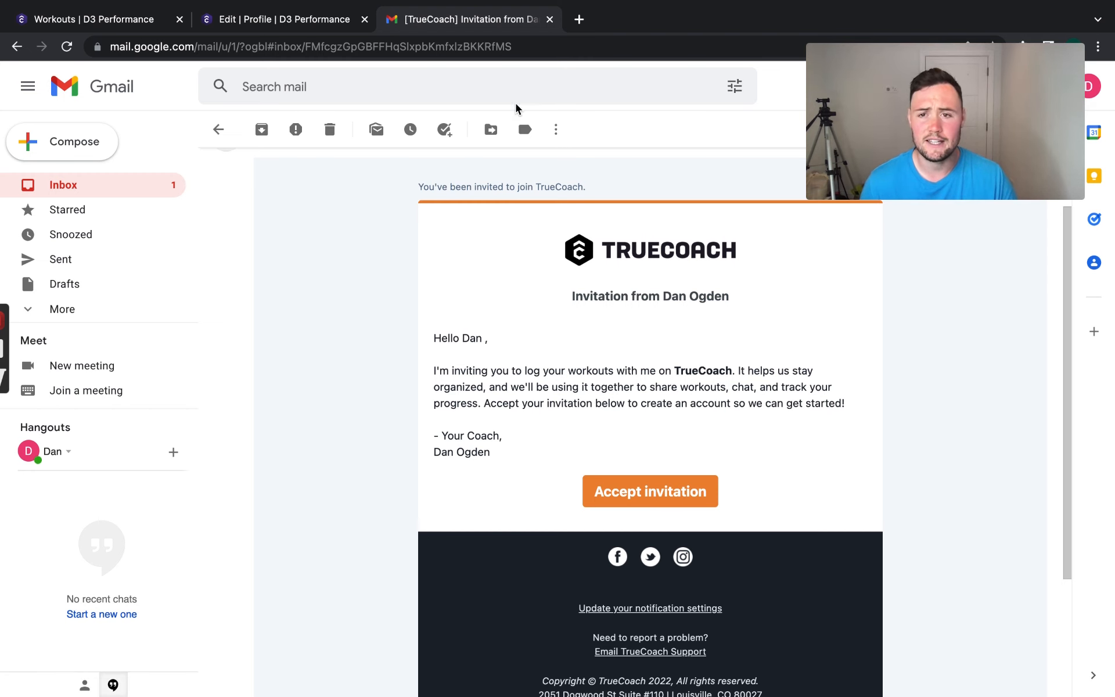
Accept the coach's TrueCoach invitation from the Gmail invitation email
left_click(281, 19)
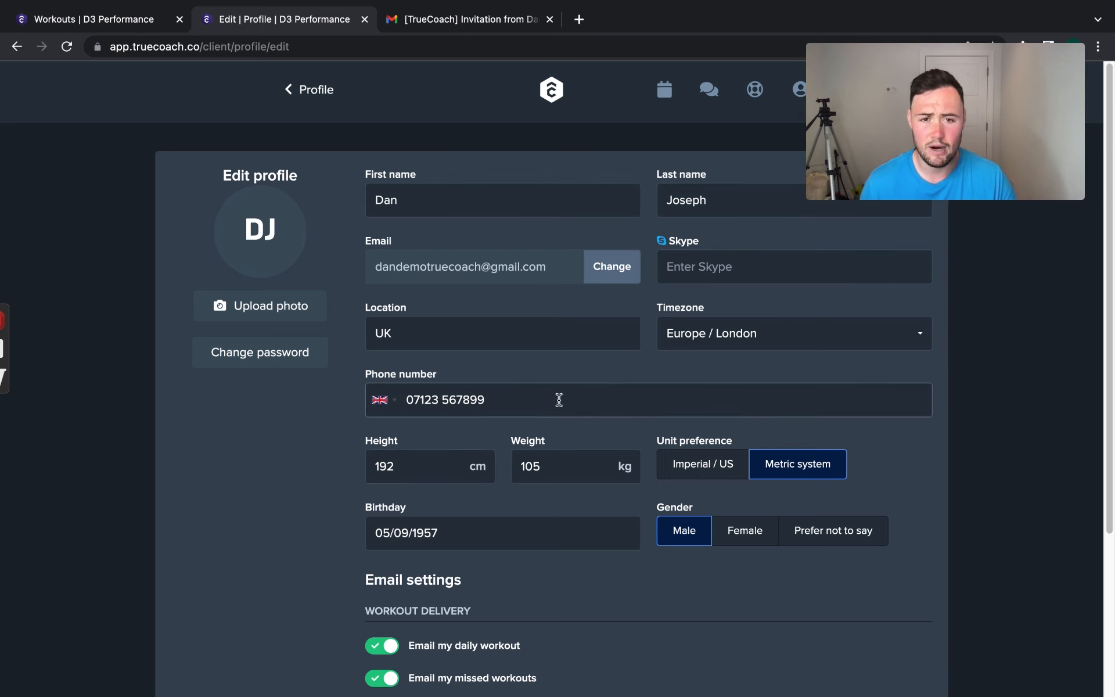
scroll("down", 3)
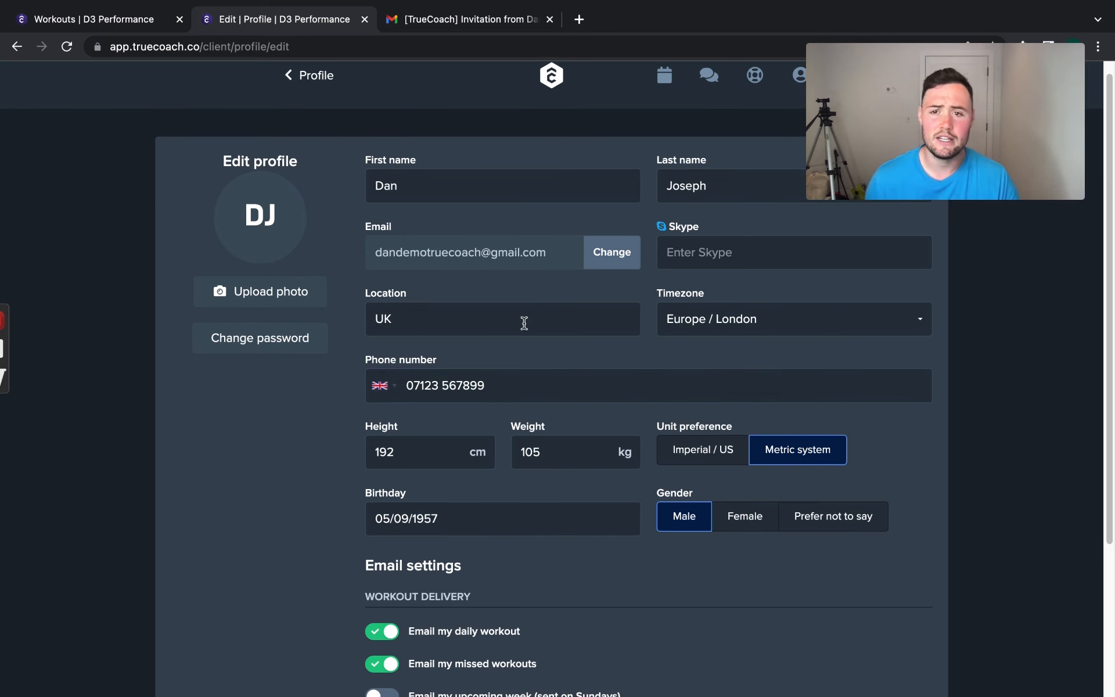
scroll("down", 3)
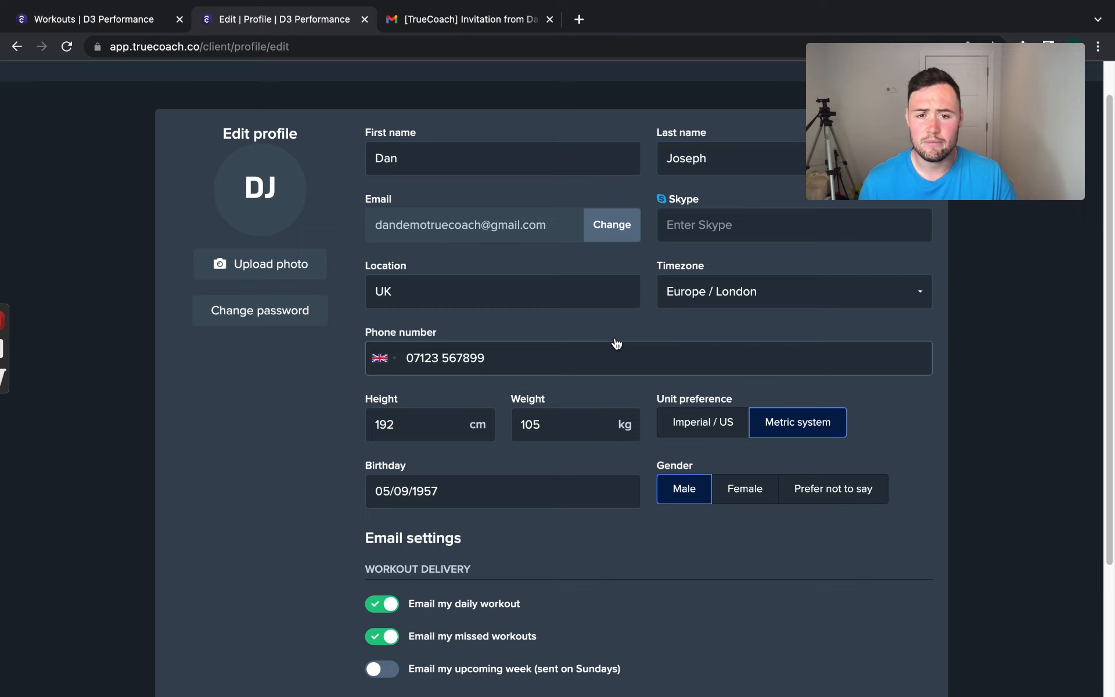
scroll("down", 3)
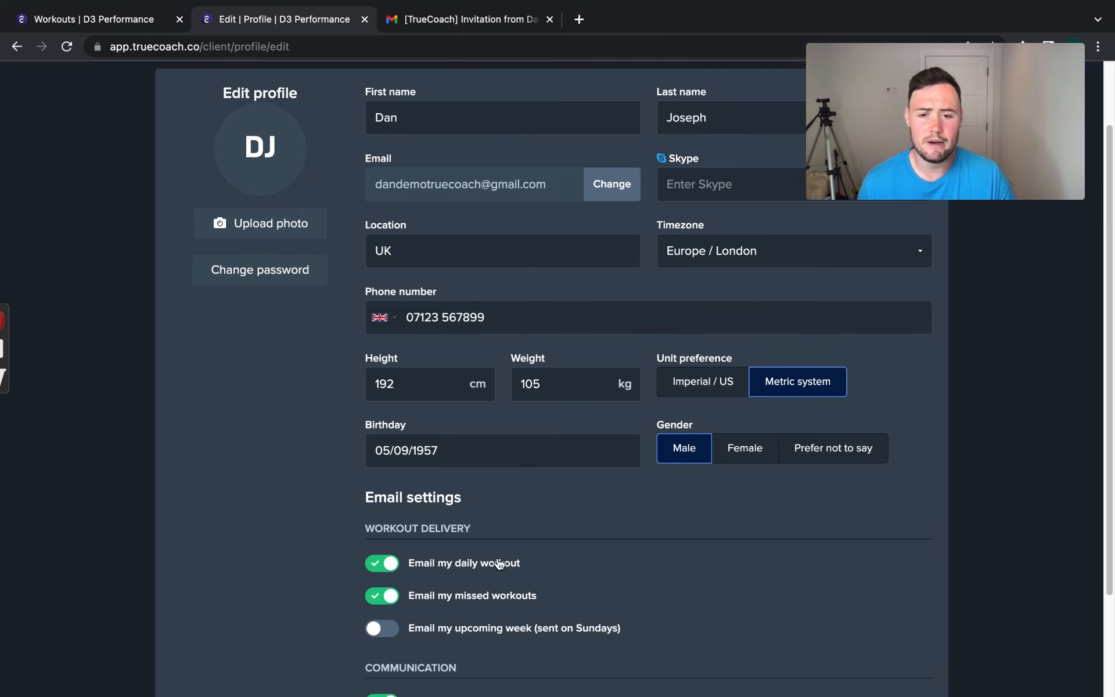
scroll("down", 3)
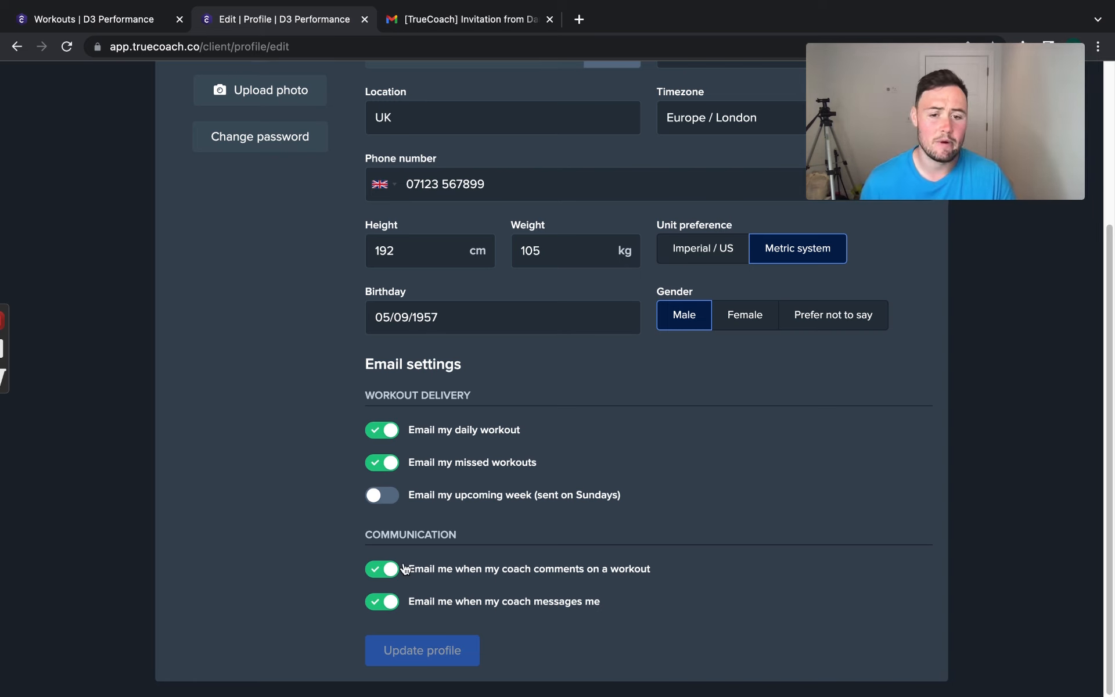
mouse_move(460, 610)
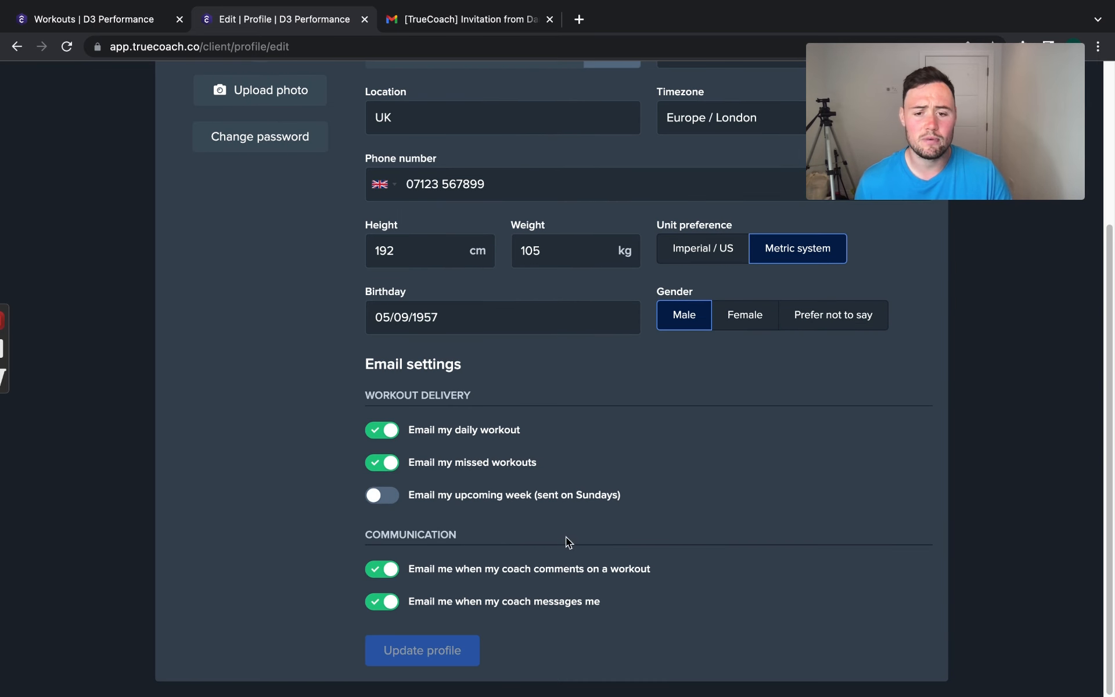
mouse_move(454, 633)
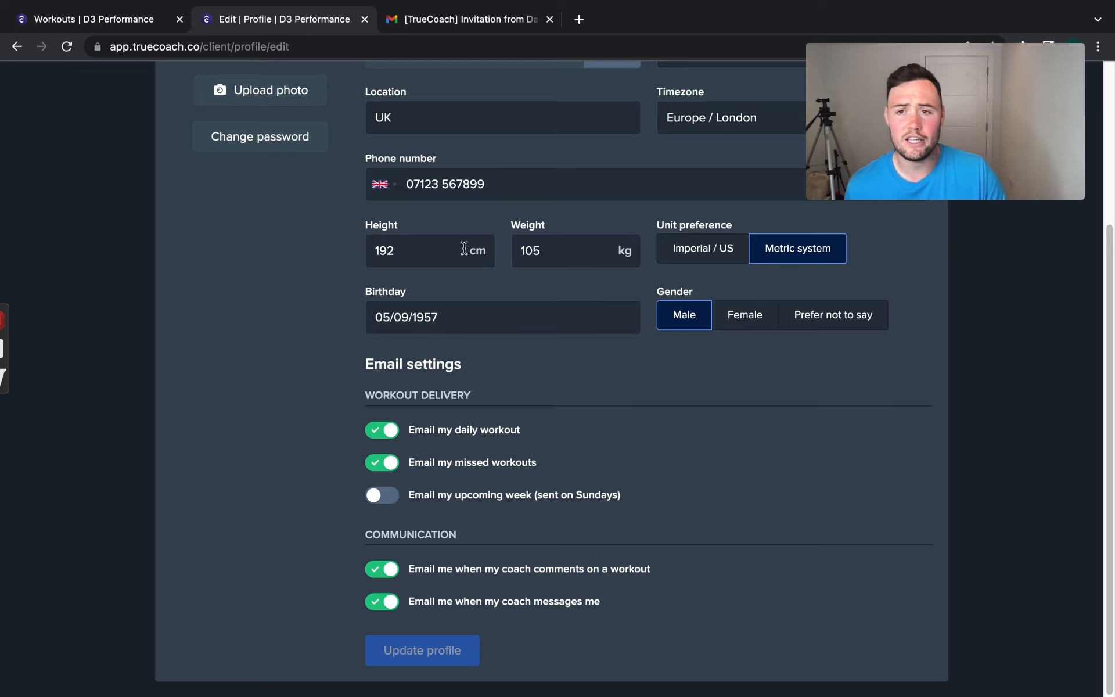
Show the Upcoming workouts list with Session 1: Upper + Capacity for June 1st
left_click(93, 19)
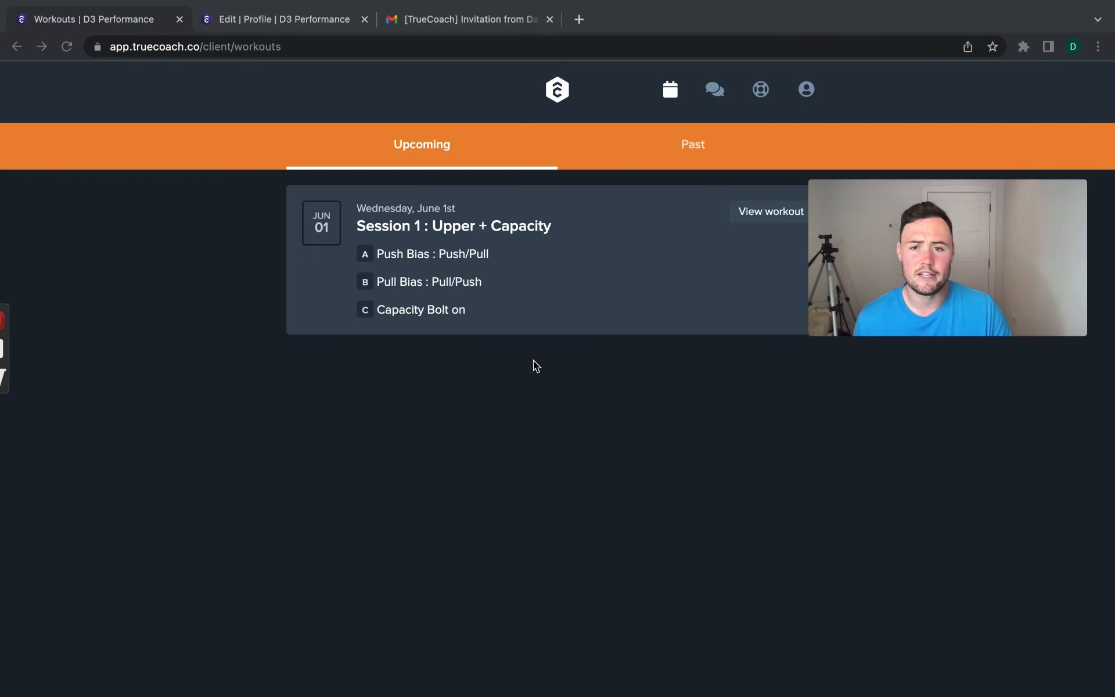
mouse_move(743, 326)
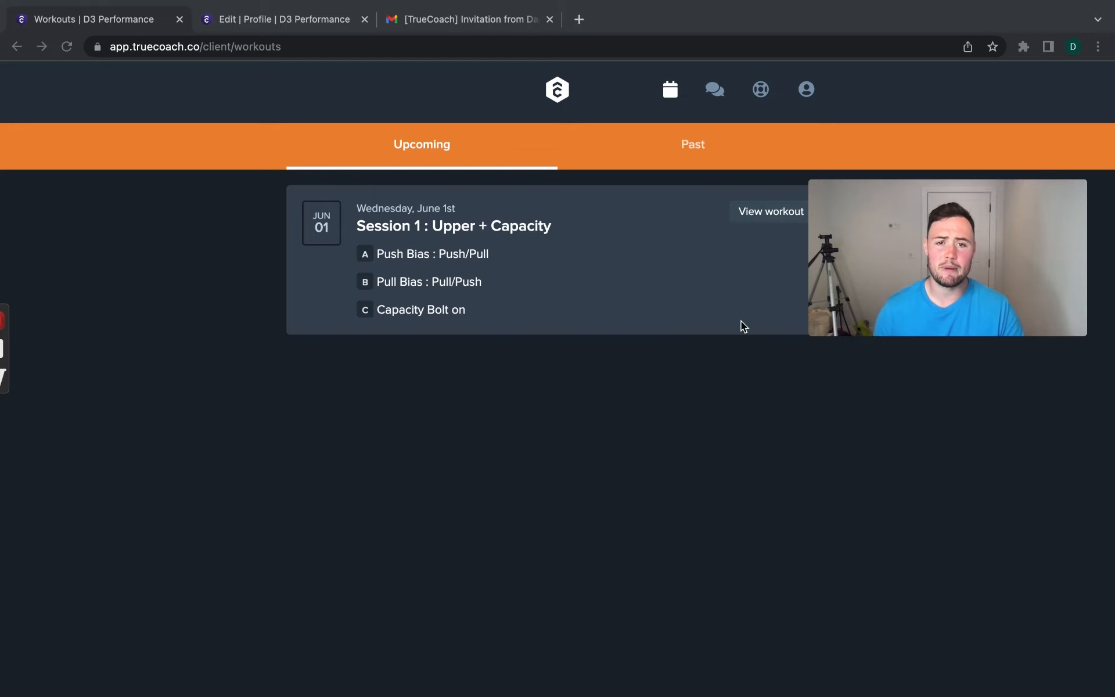
mouse_move(716, 95)
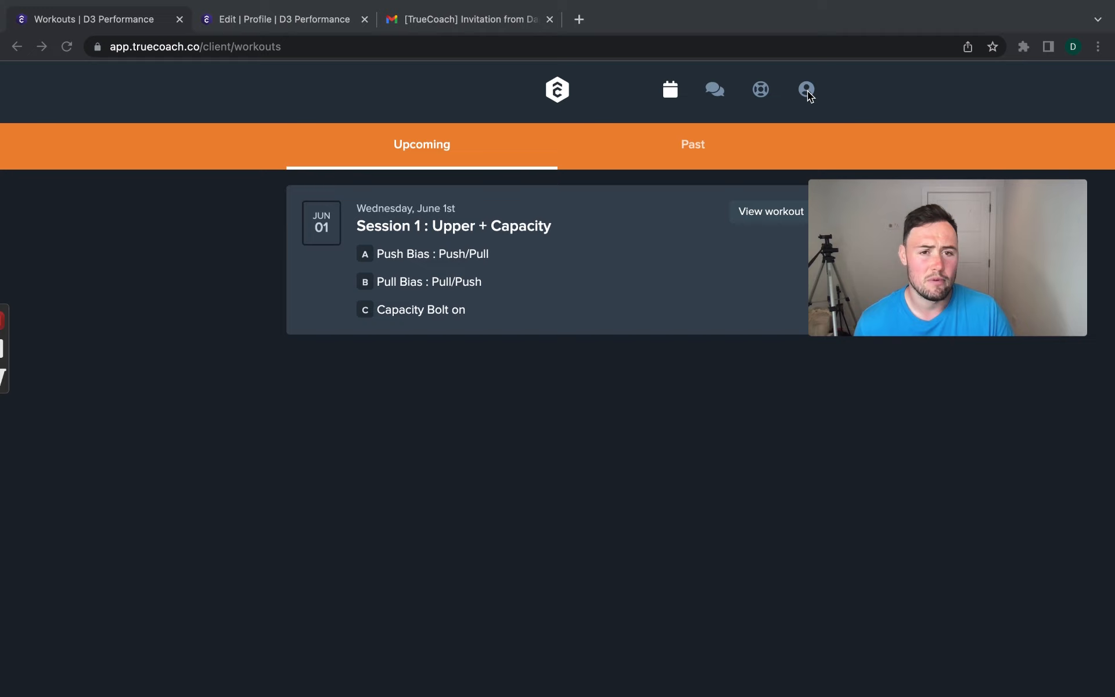
mouse_move(722, 258)
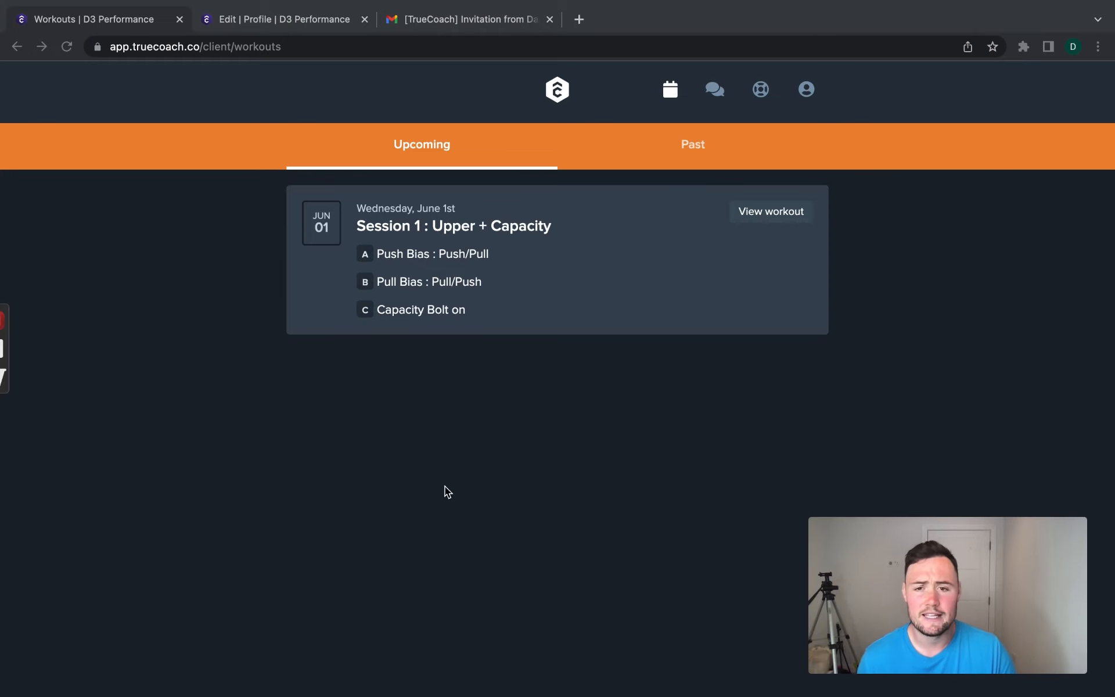
mouse_move(482, 215)
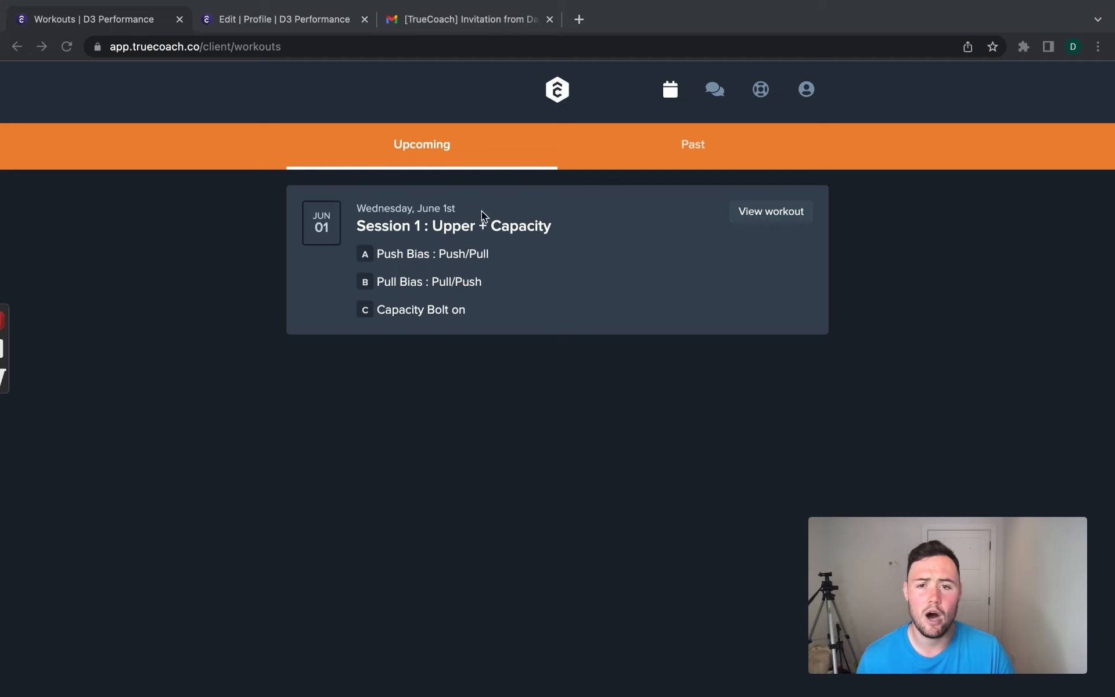
mouse_move(589, 361)
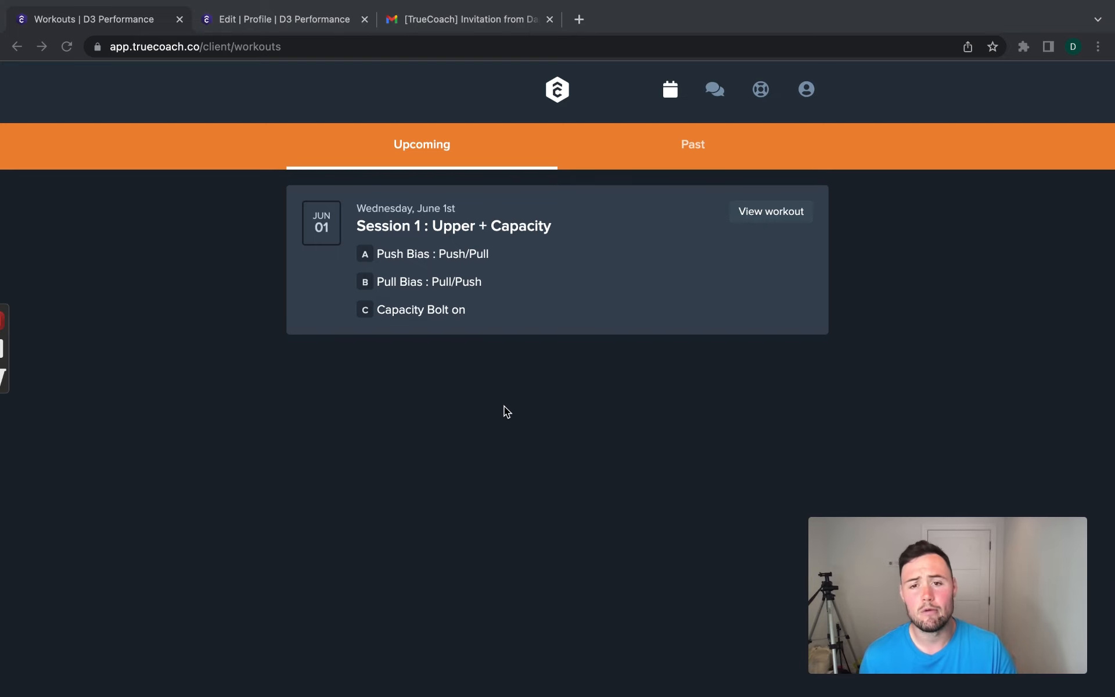
mouse_move(449, 313)
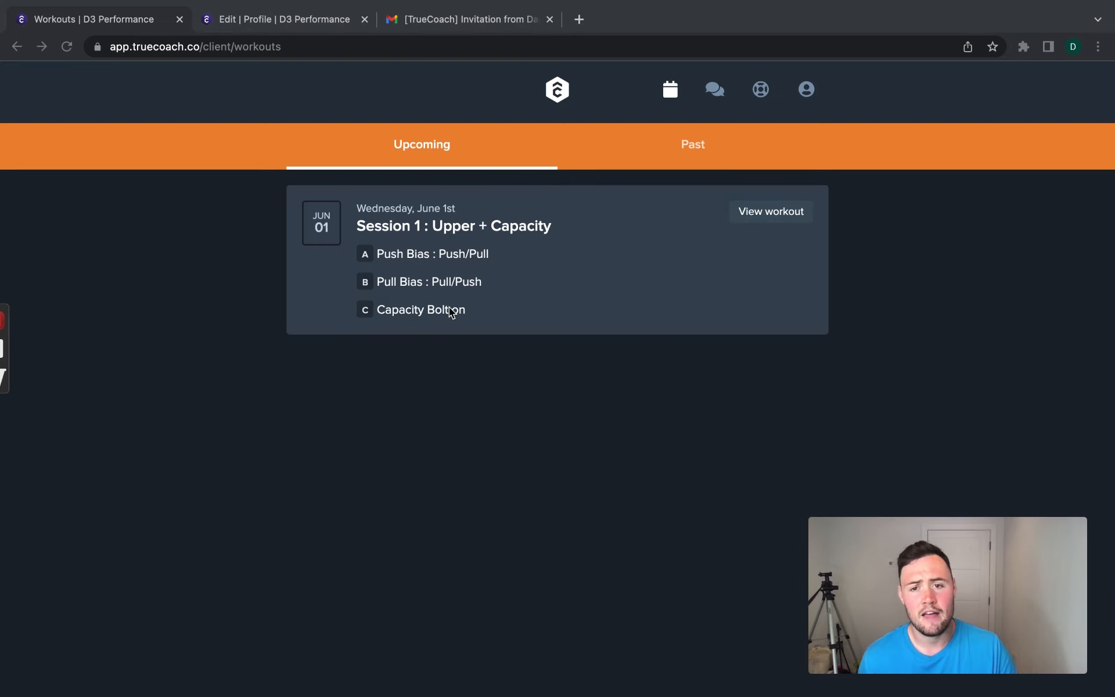
mouse_move(314, 201)
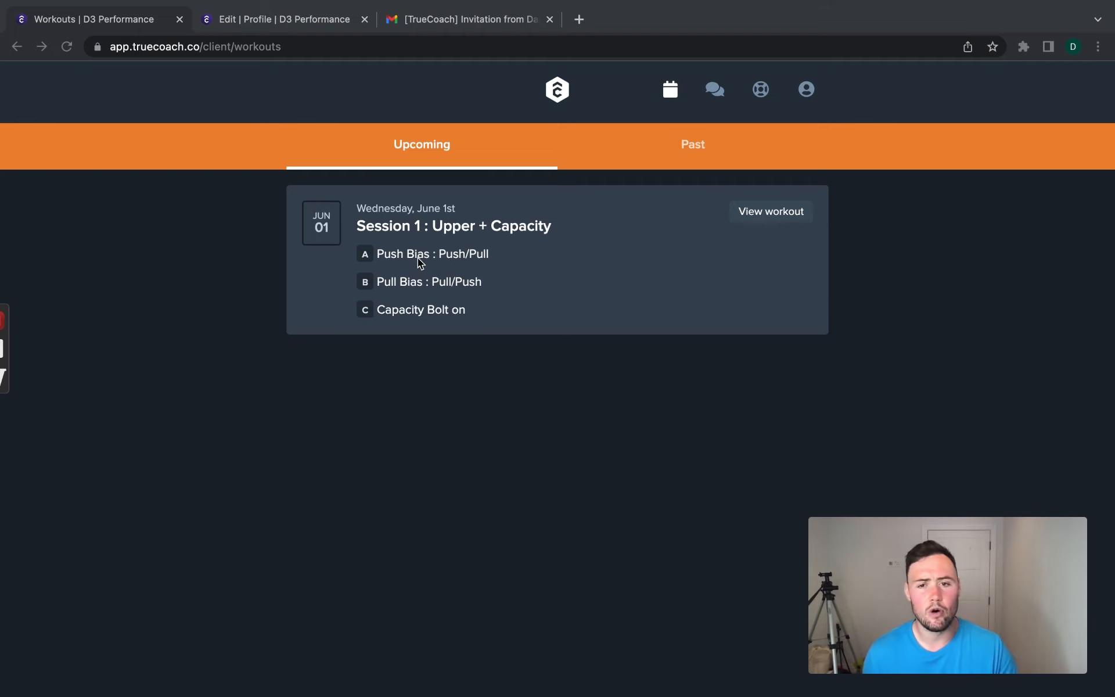
mouse_move(355, 288)
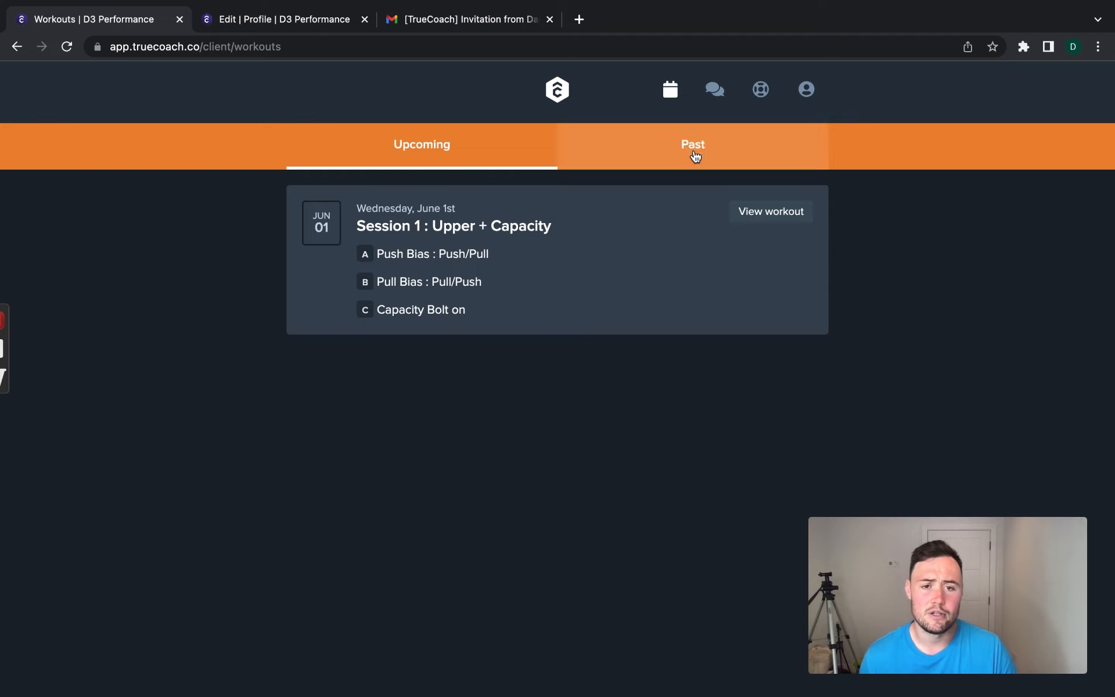
left_click(692, 144)
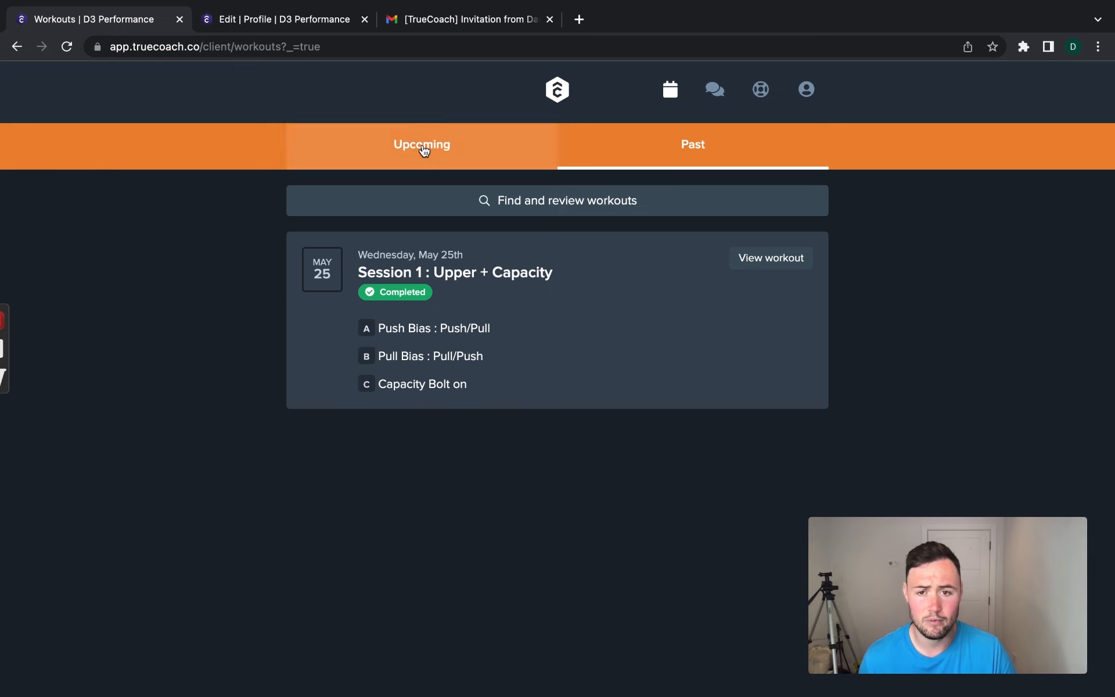
left_click(421, 144)
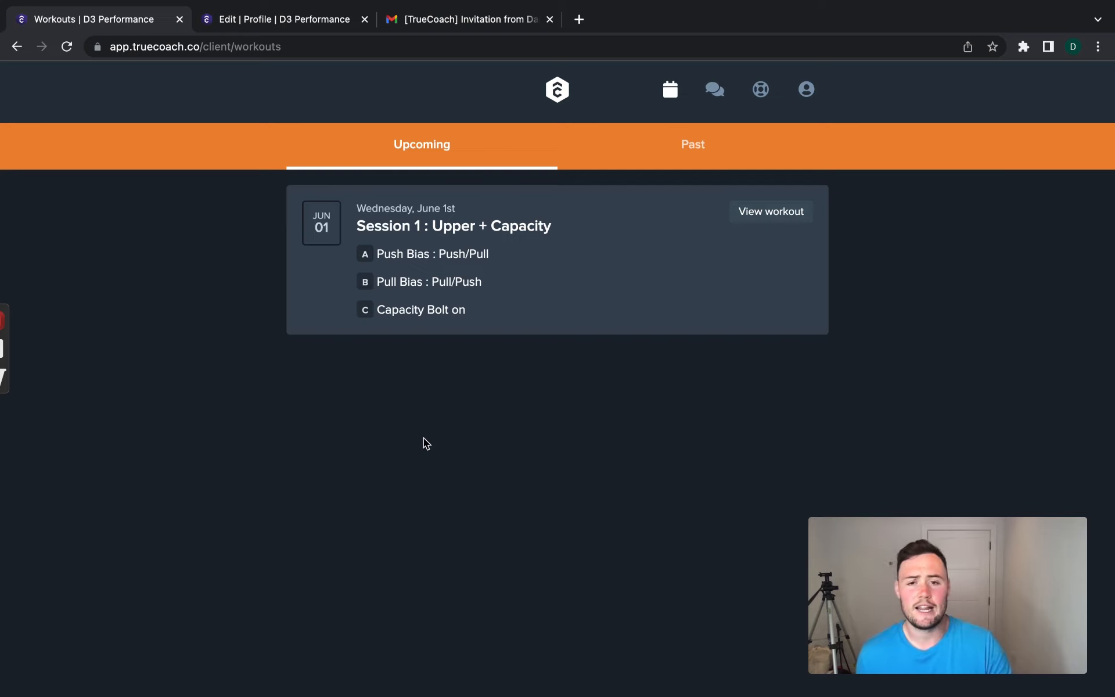
Open the full June 1st Session 1 workout and reach block A's results box
left_click(770, 211)
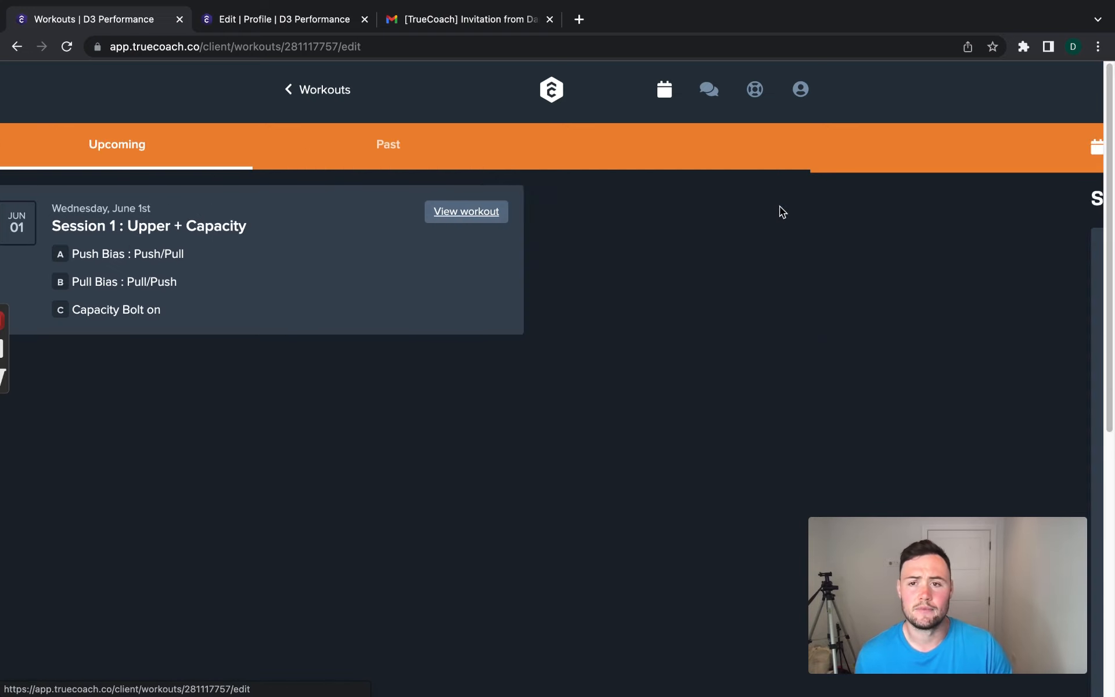
left_click(466, 211)
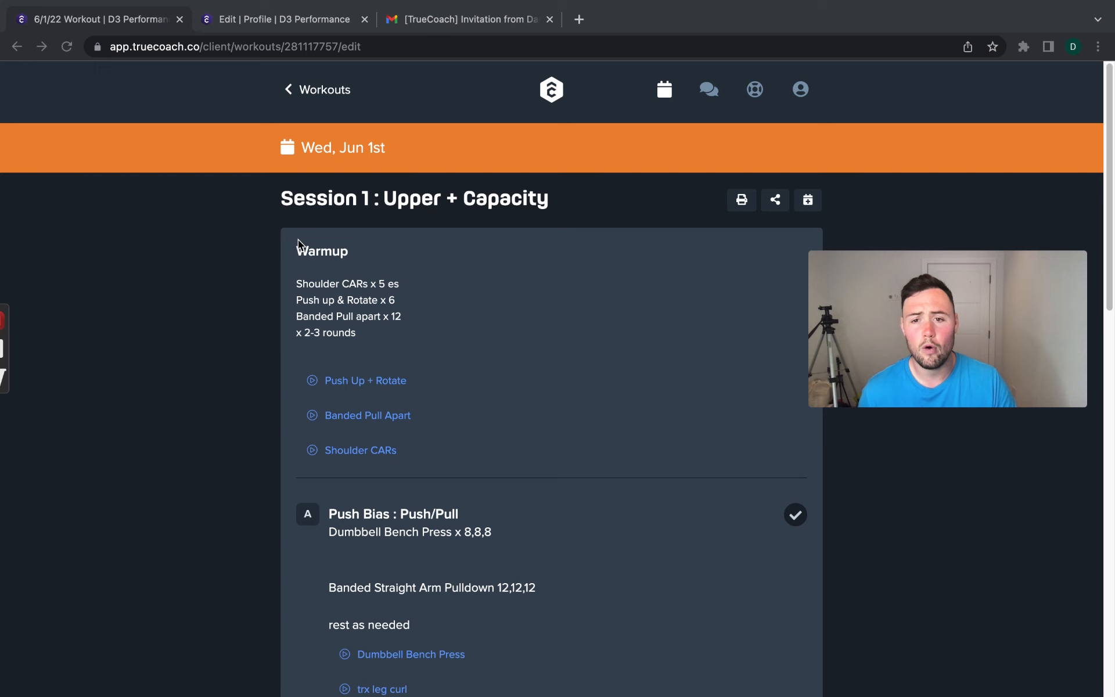
mouse_move(280, 471)
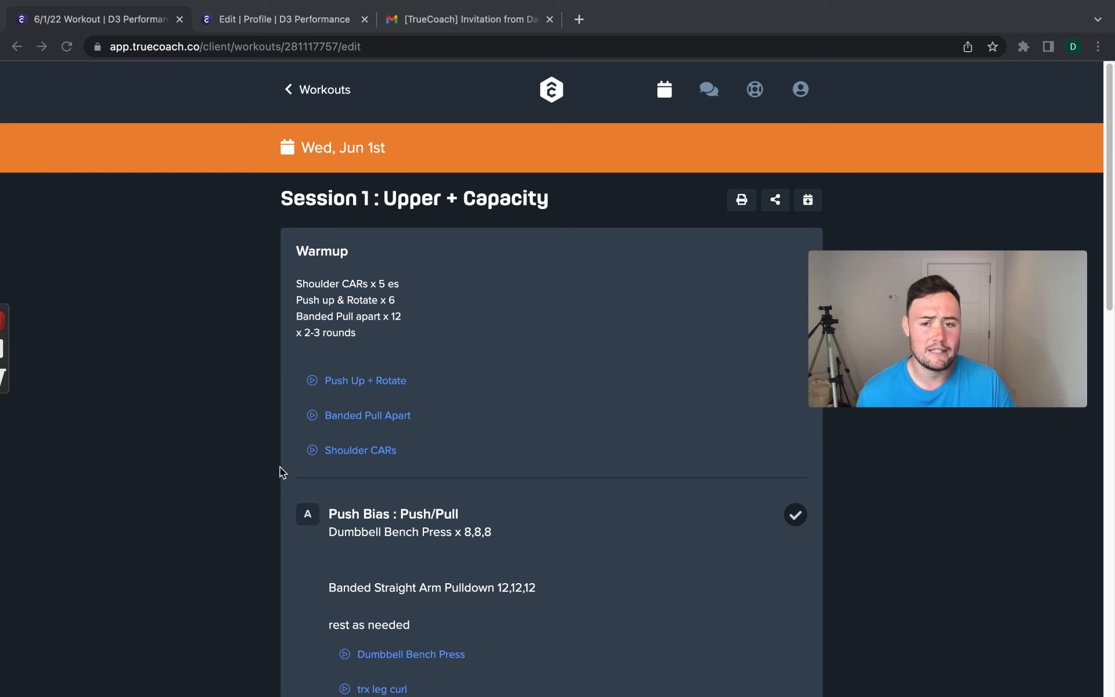
scroll("down", 3)
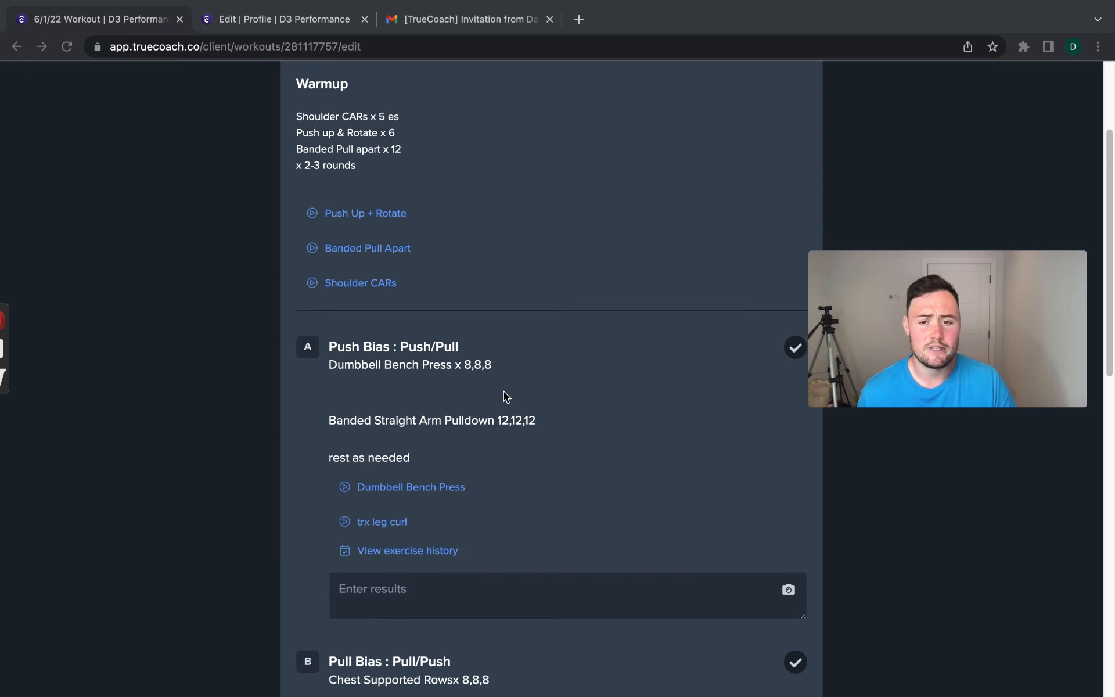
scroll("down", 3)
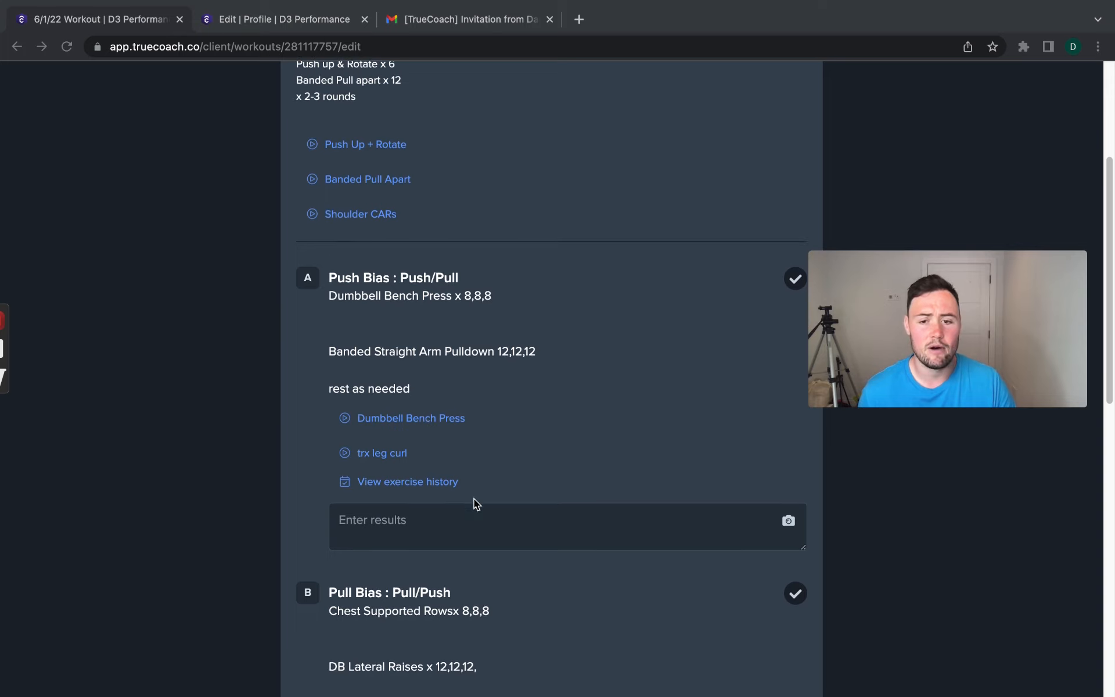
scroll("down", 3)
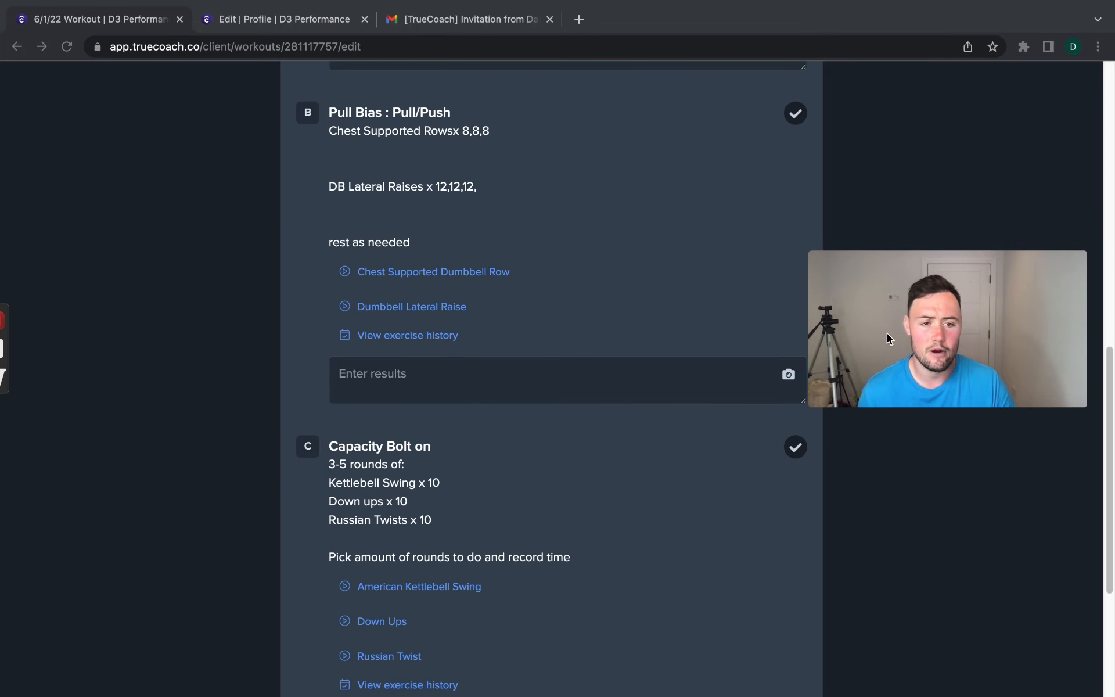
scroll("up", 3)
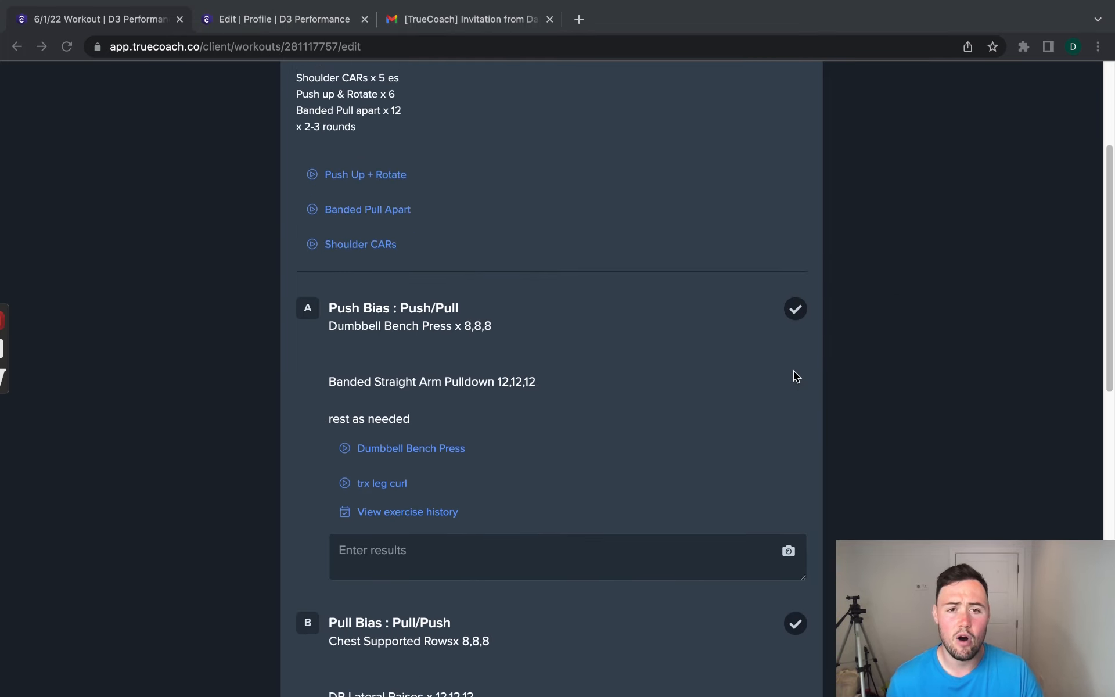
scroll("down", 3)
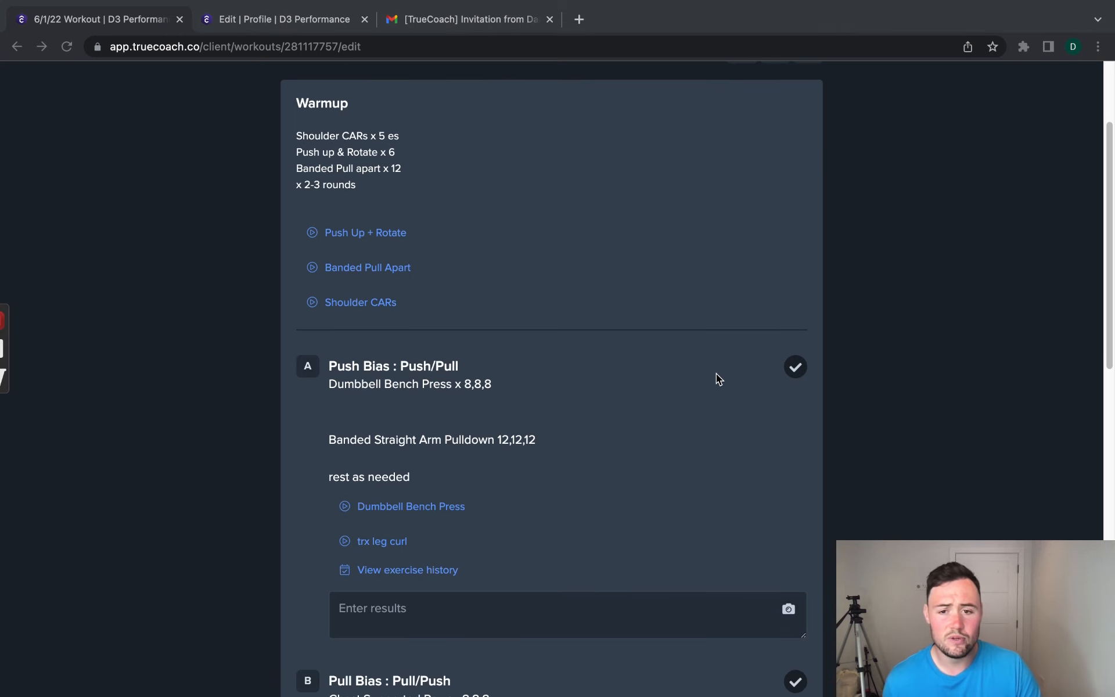
mouse_move(345, 383)
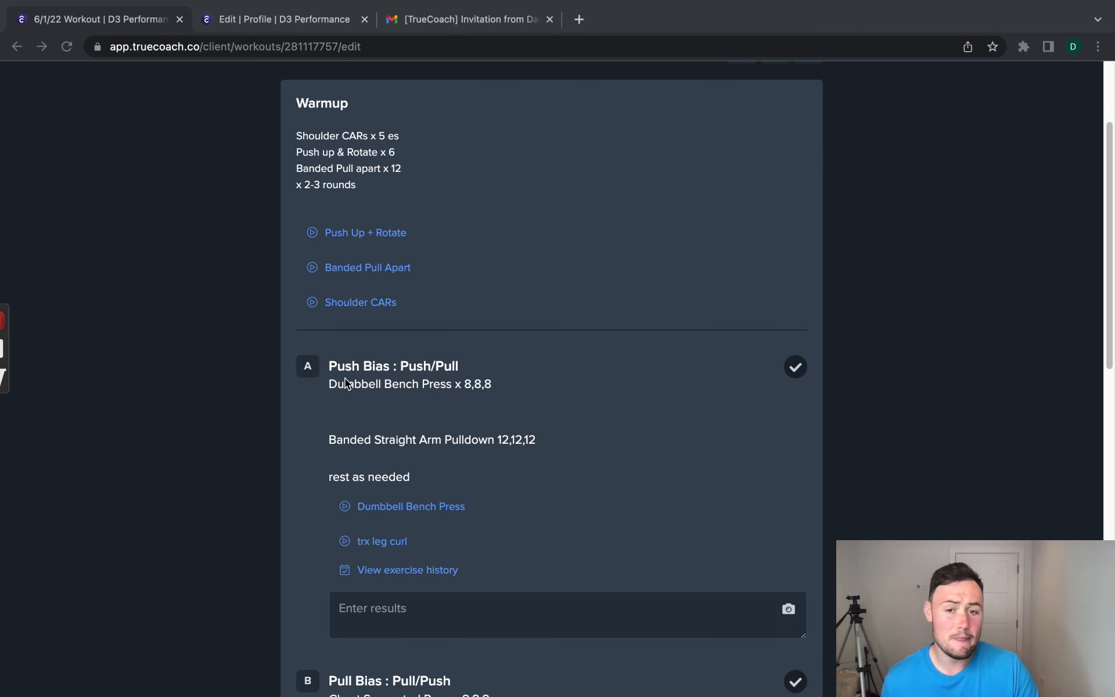
mouse_move(335, 410)
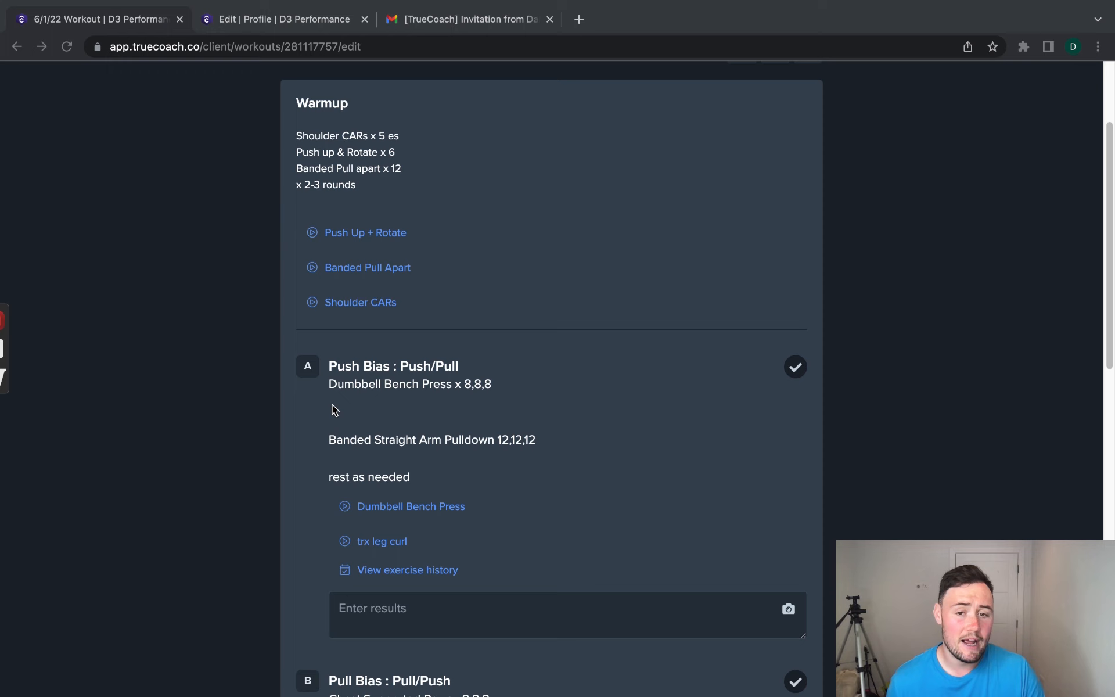
mouse_move(538, 431)
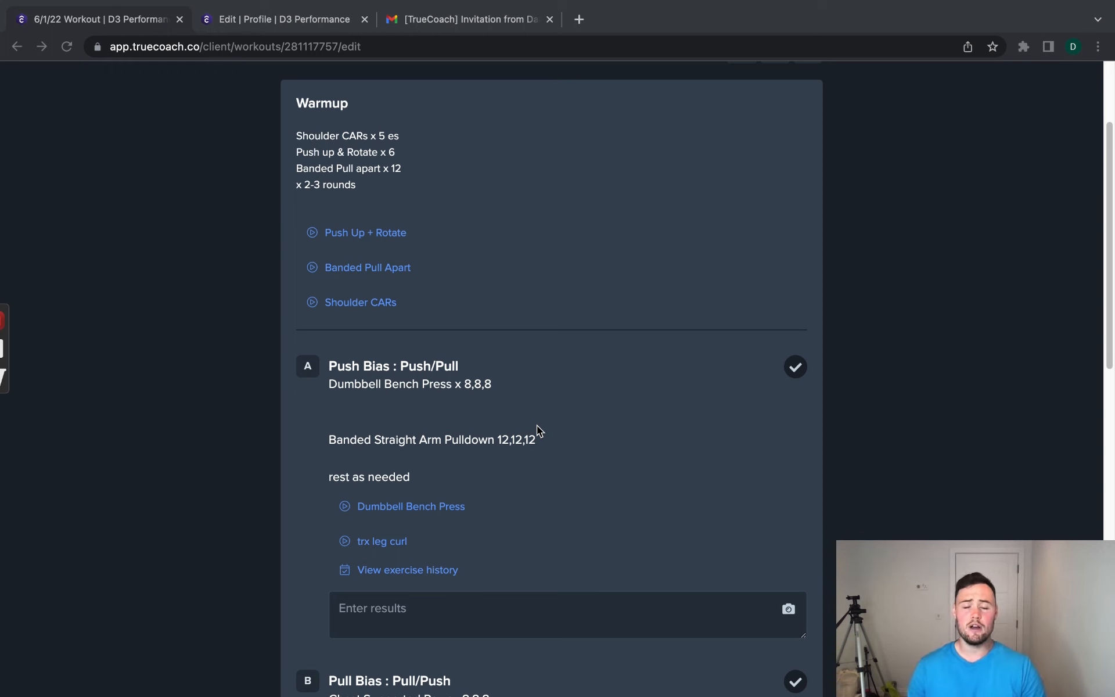
mouse_move(425, 506)
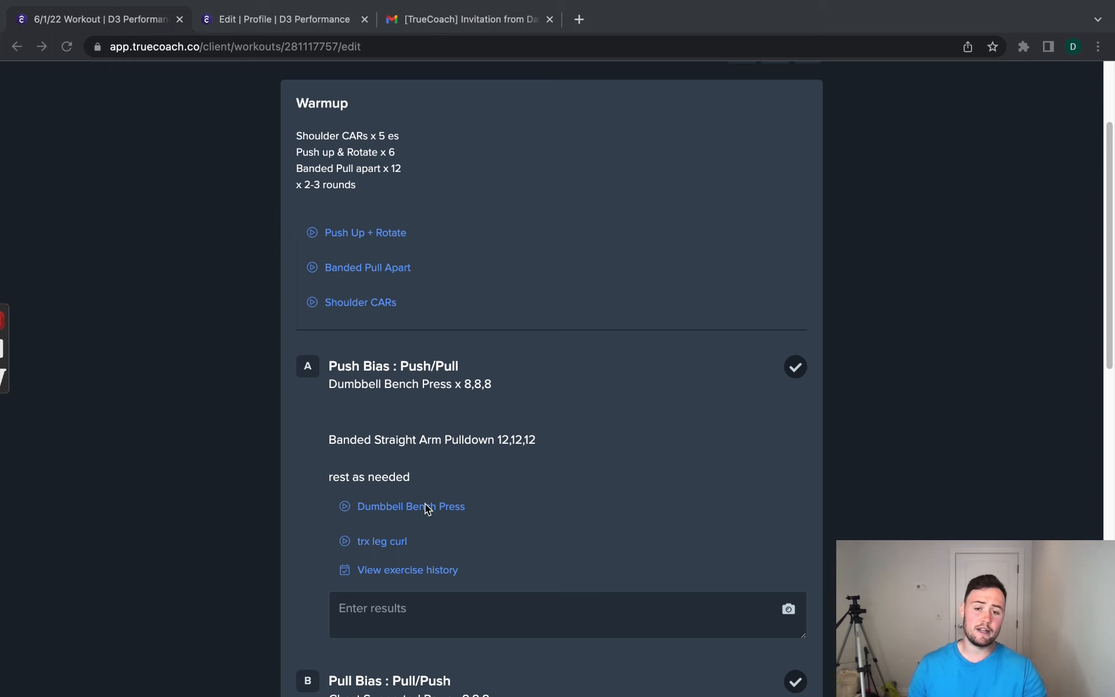
mouse_move(431, 515)
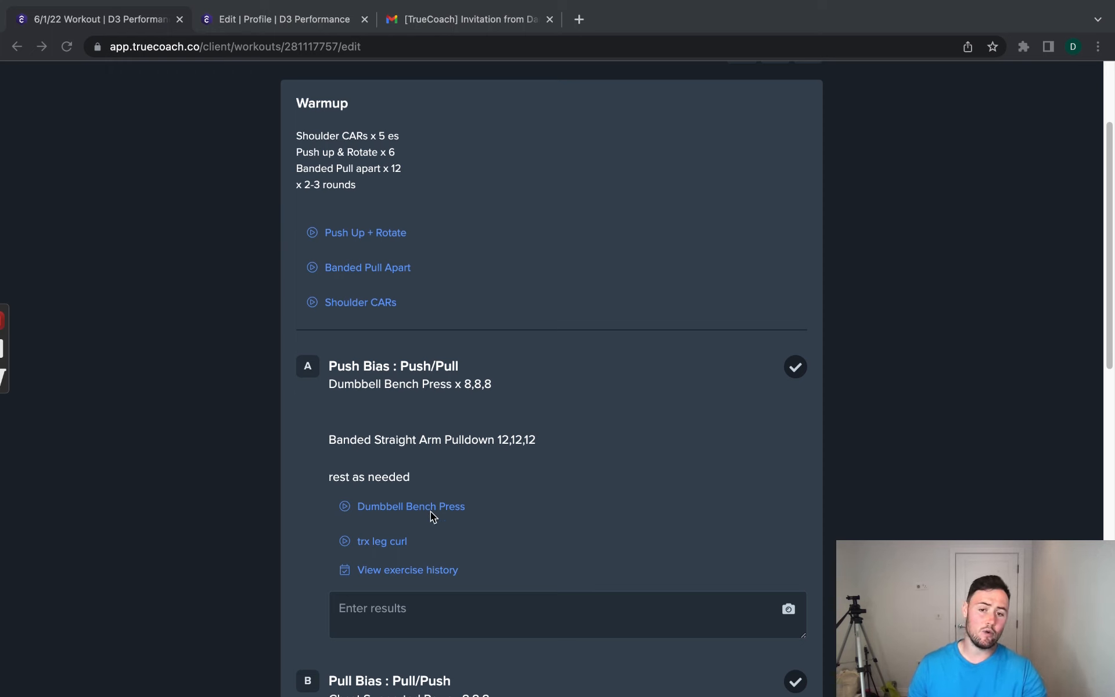
mouse_move(401, 542)
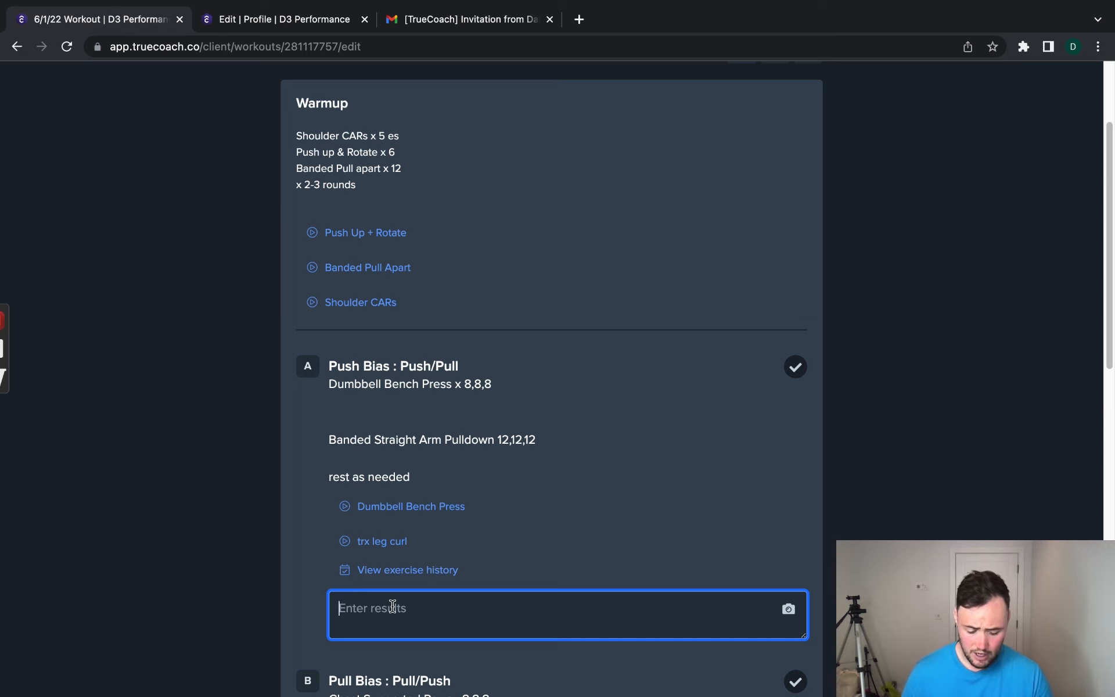
Enter '4x8 on bench @ 10kg - too hard' as the block A result, removing stray characters
type("4x8 on b")
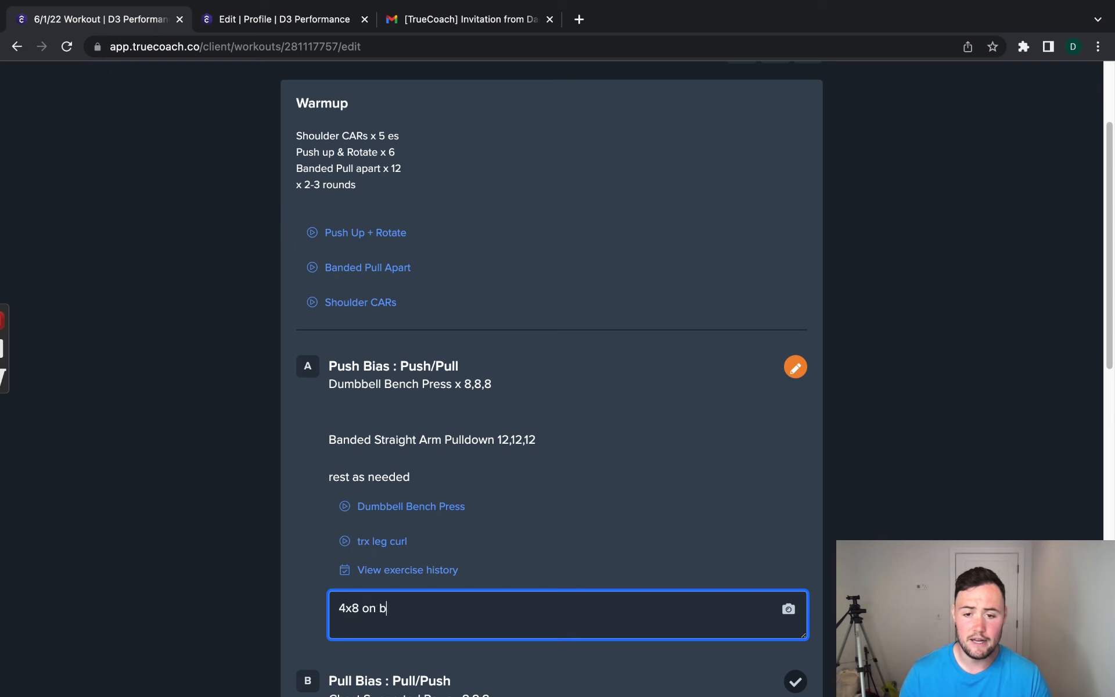
type("ench @")
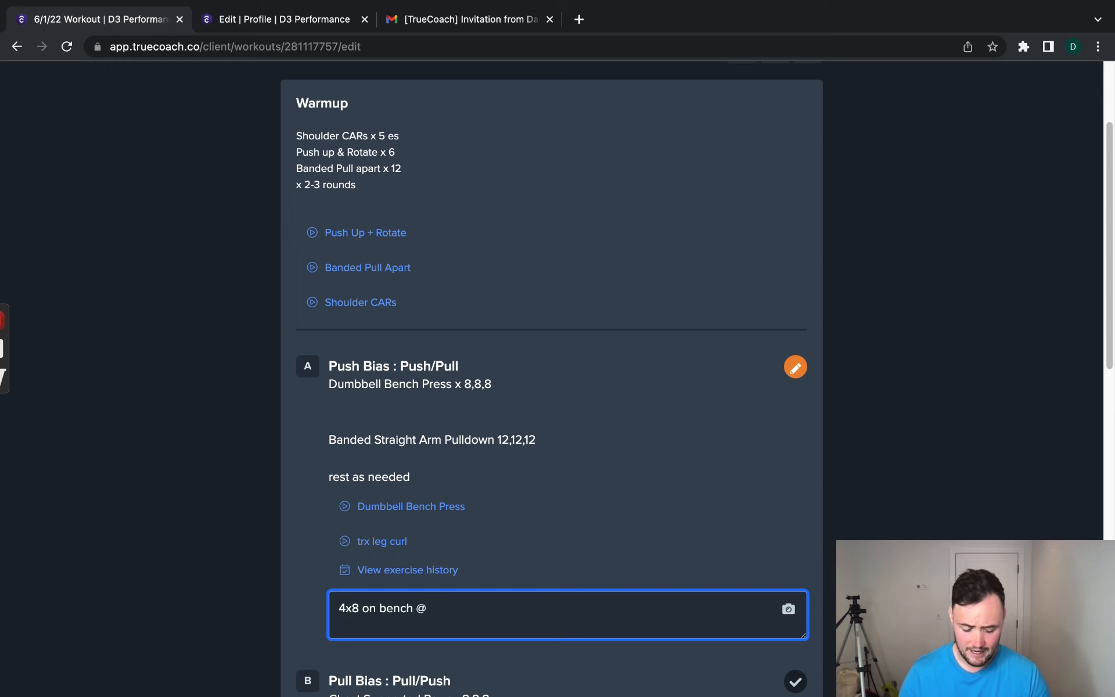
type("10kg")
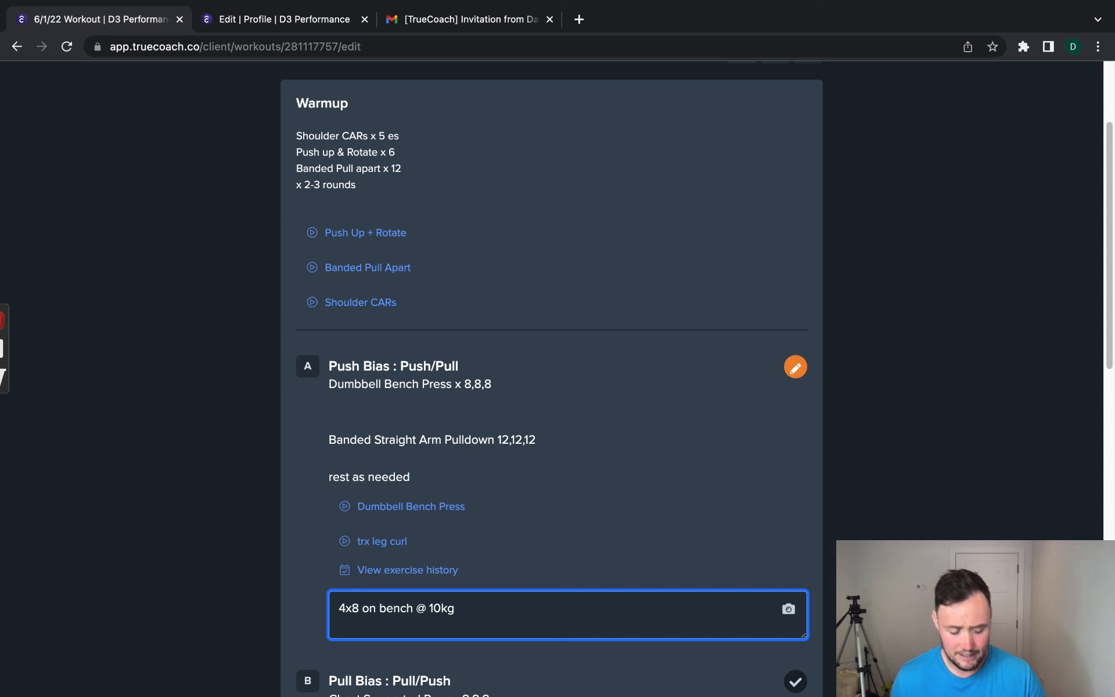
type("- too")
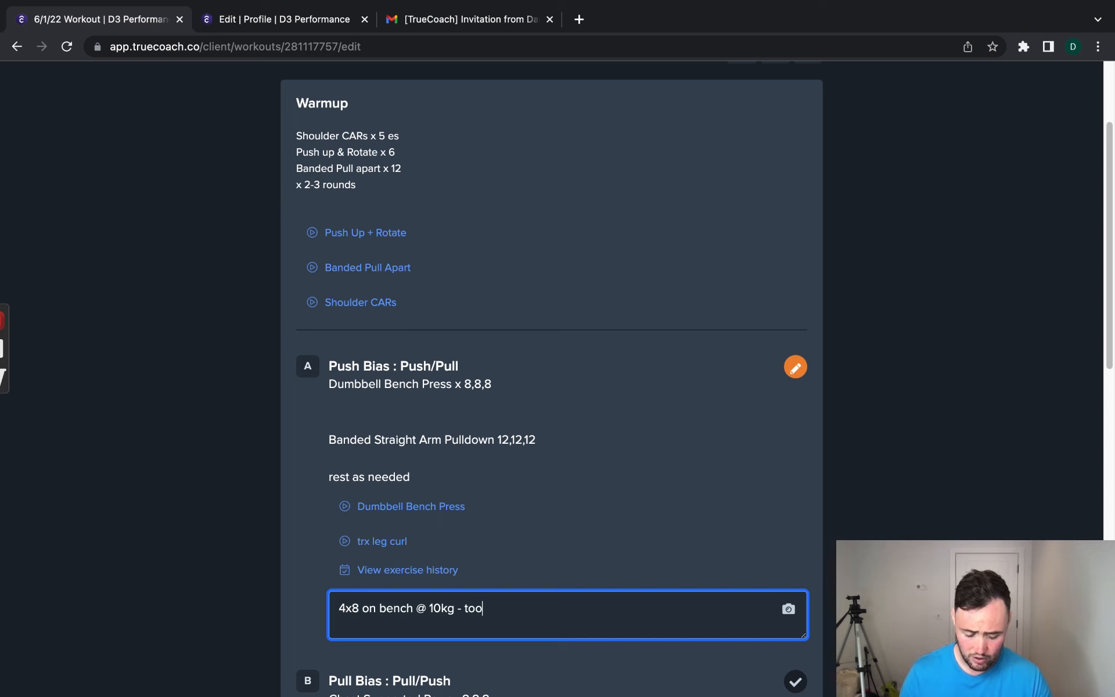
type("ha")
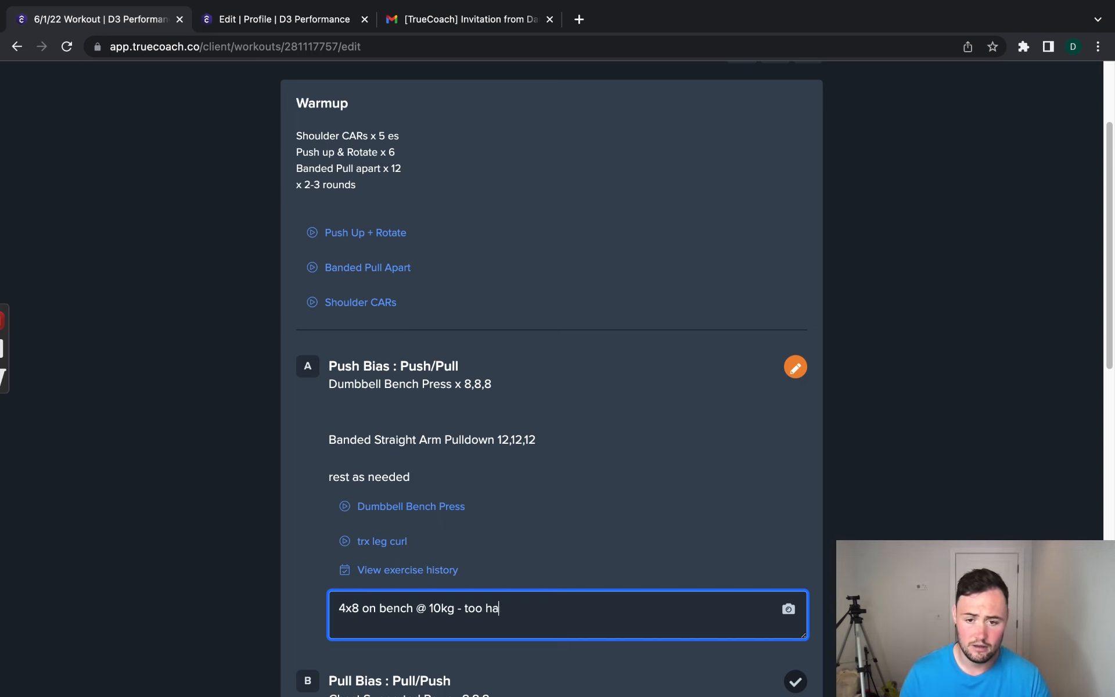
type("rd - tooe")
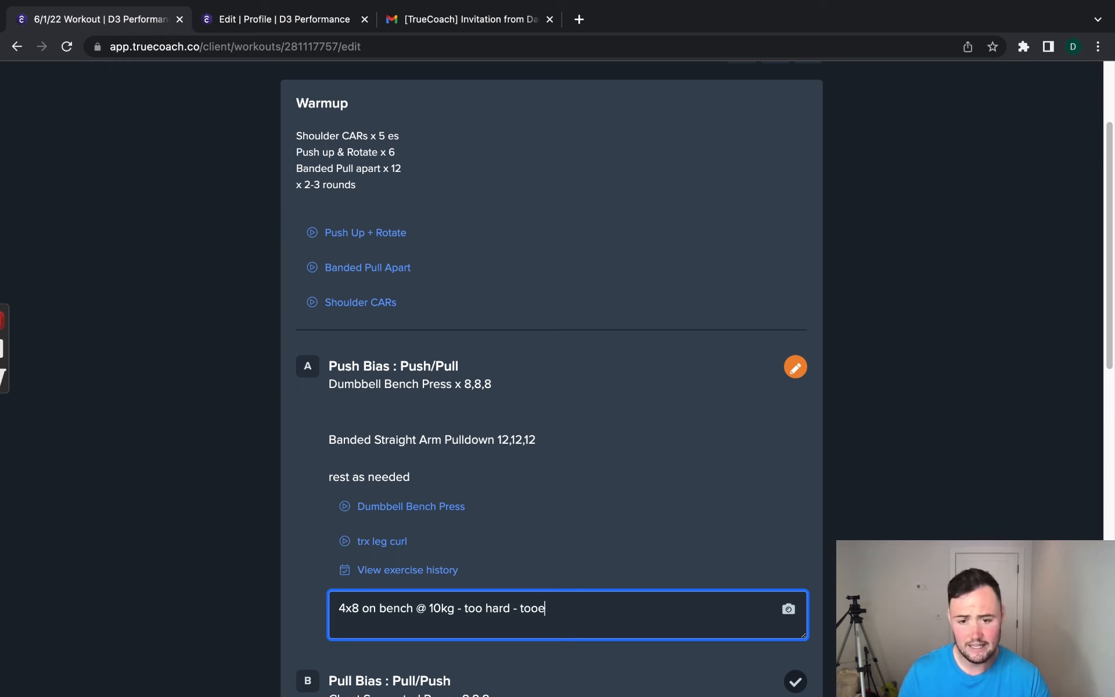
key("Backspace")
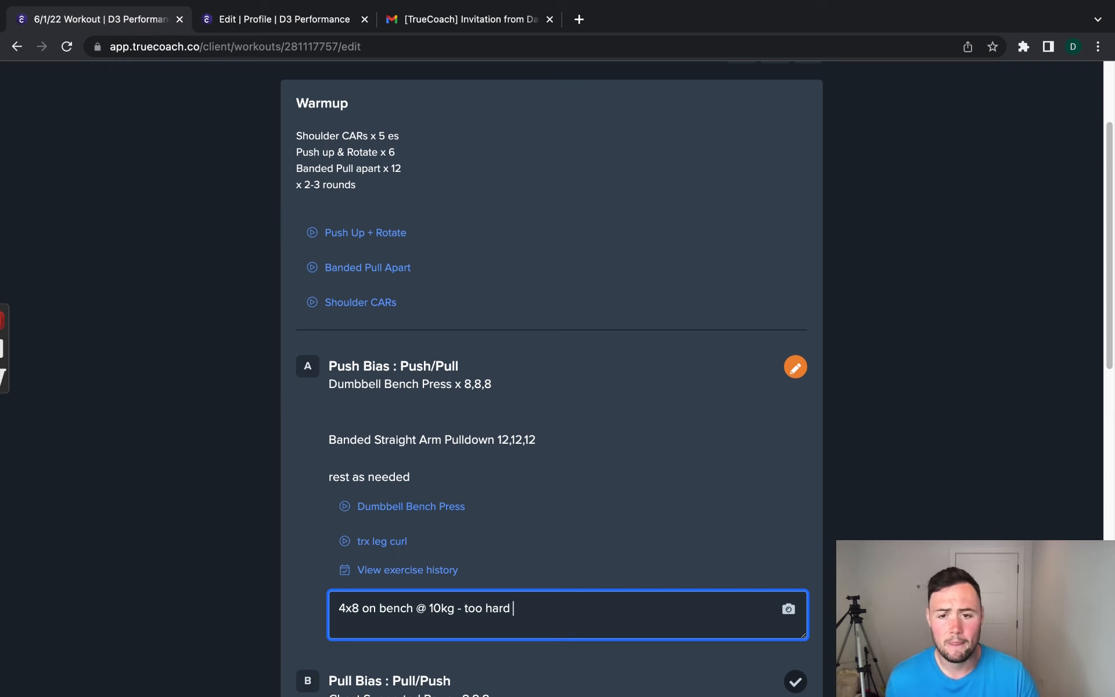
mouse_move(338, 612)
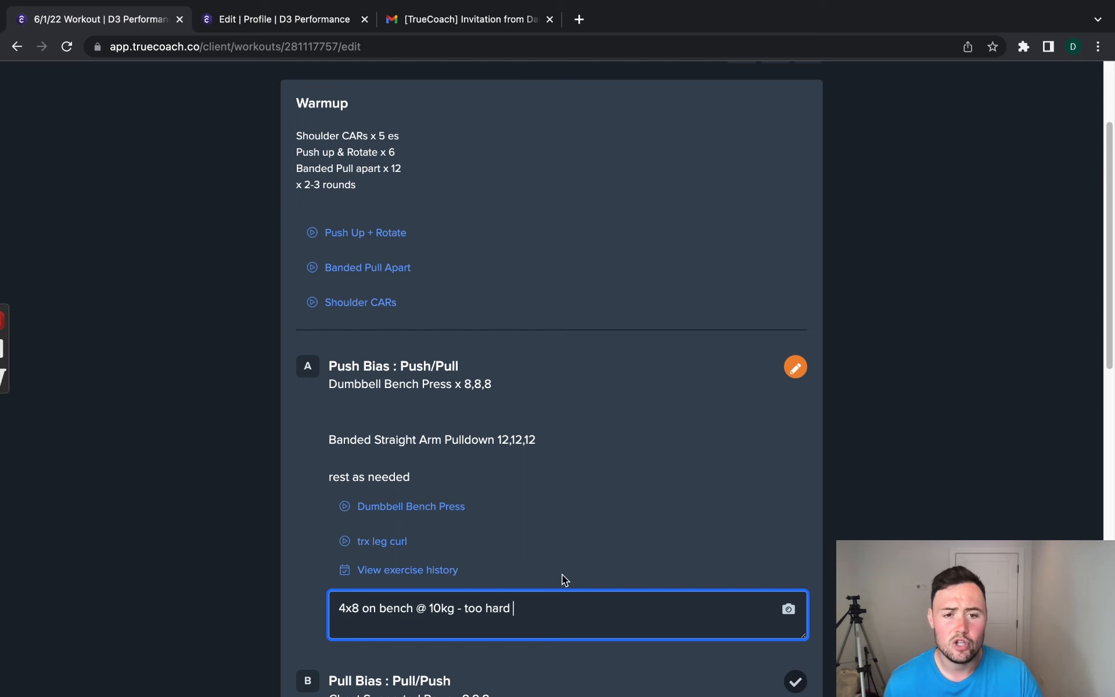
scroll("down", 3)
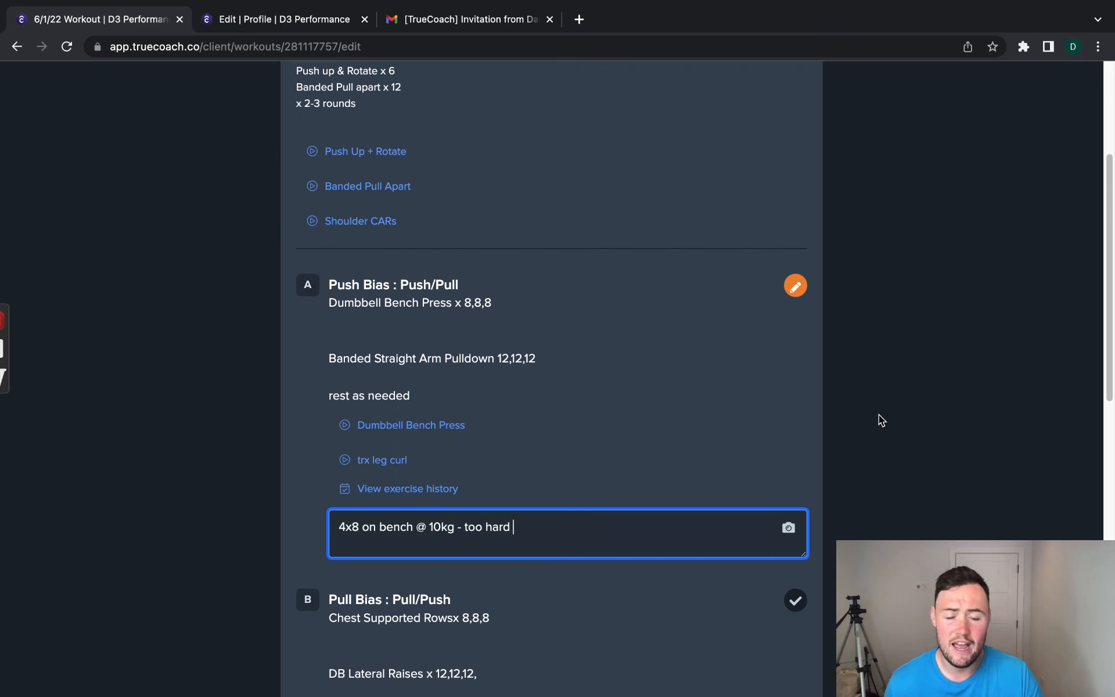
mouse_move(874, 421)
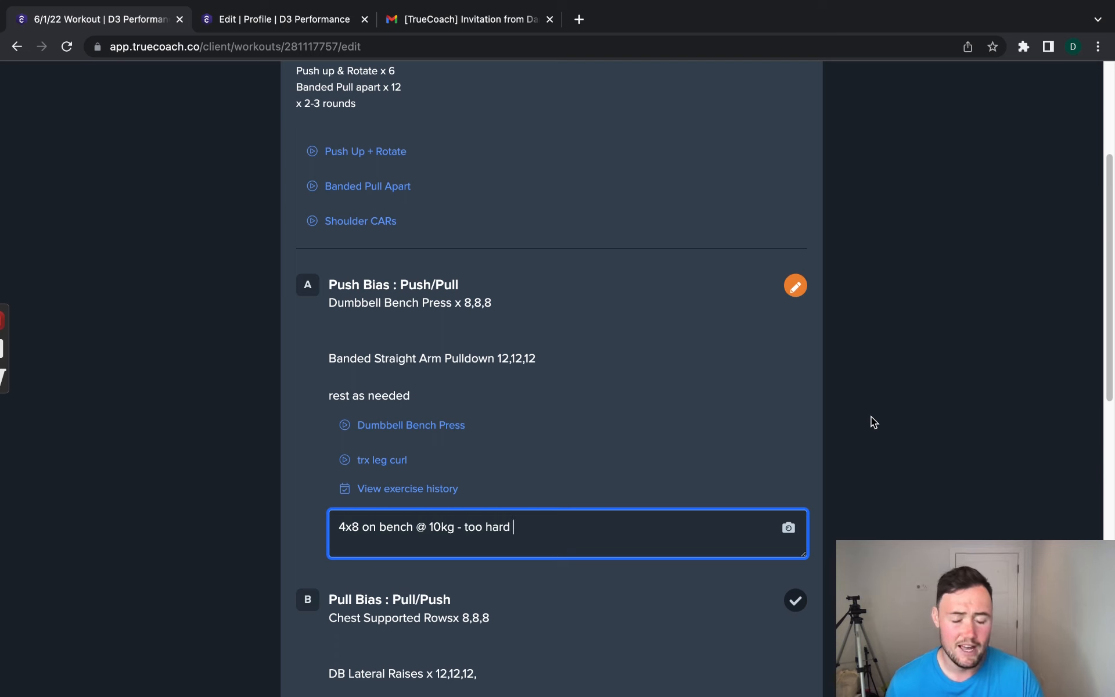
mouse_move(788, 528)
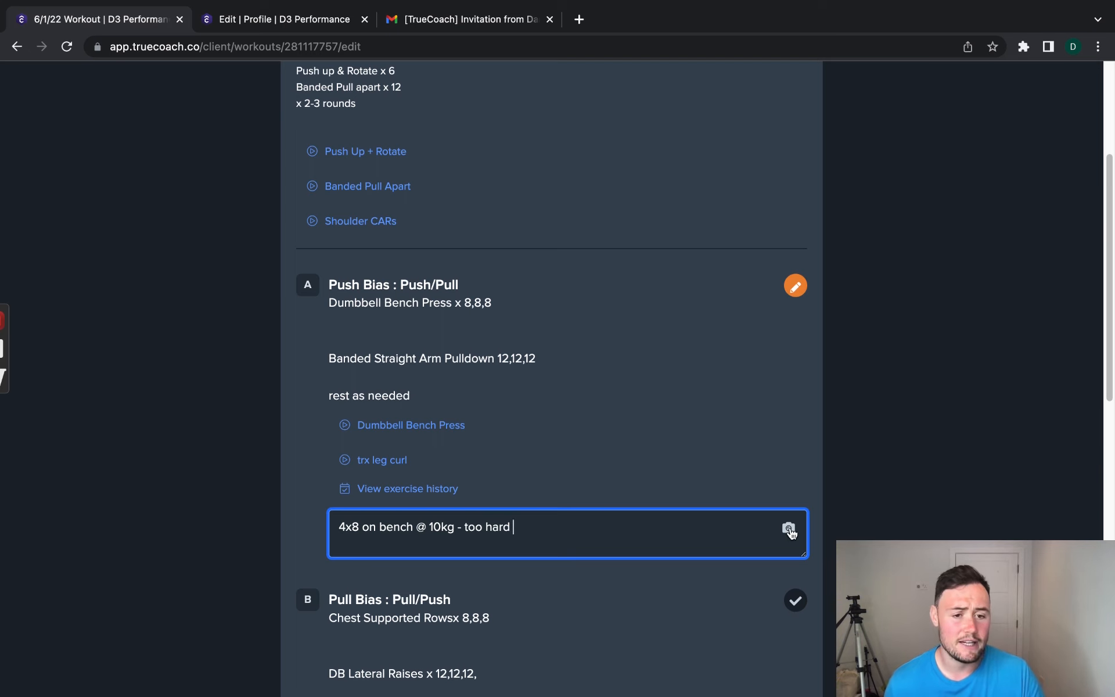
mouse_move(922, 358)
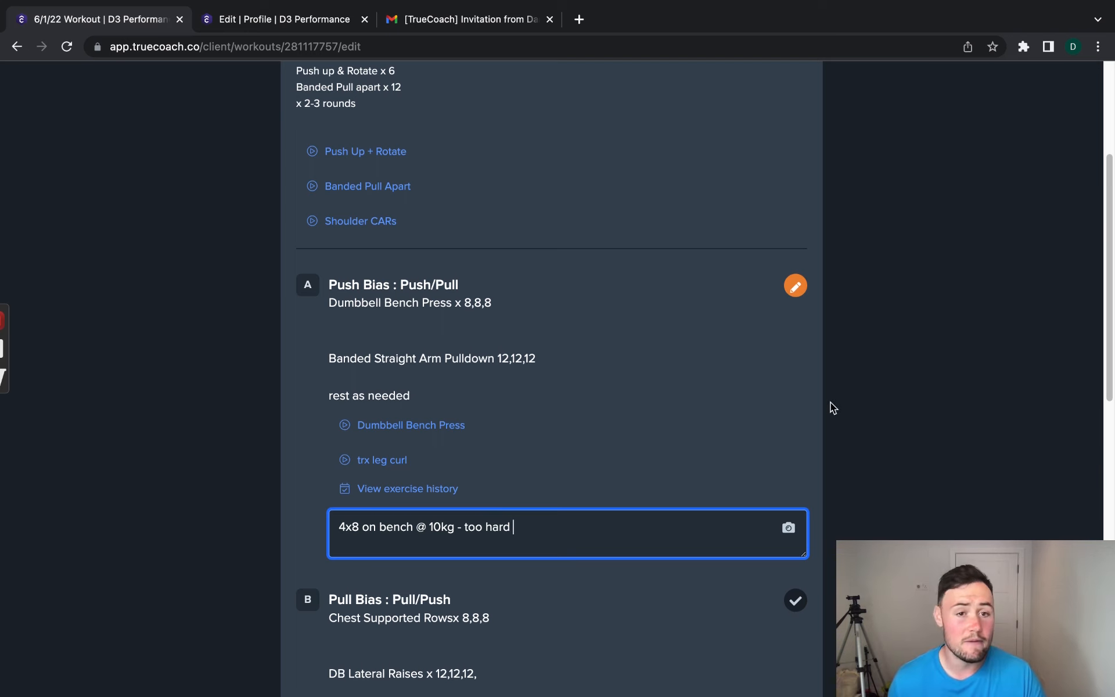
mouse_move(795, 288)
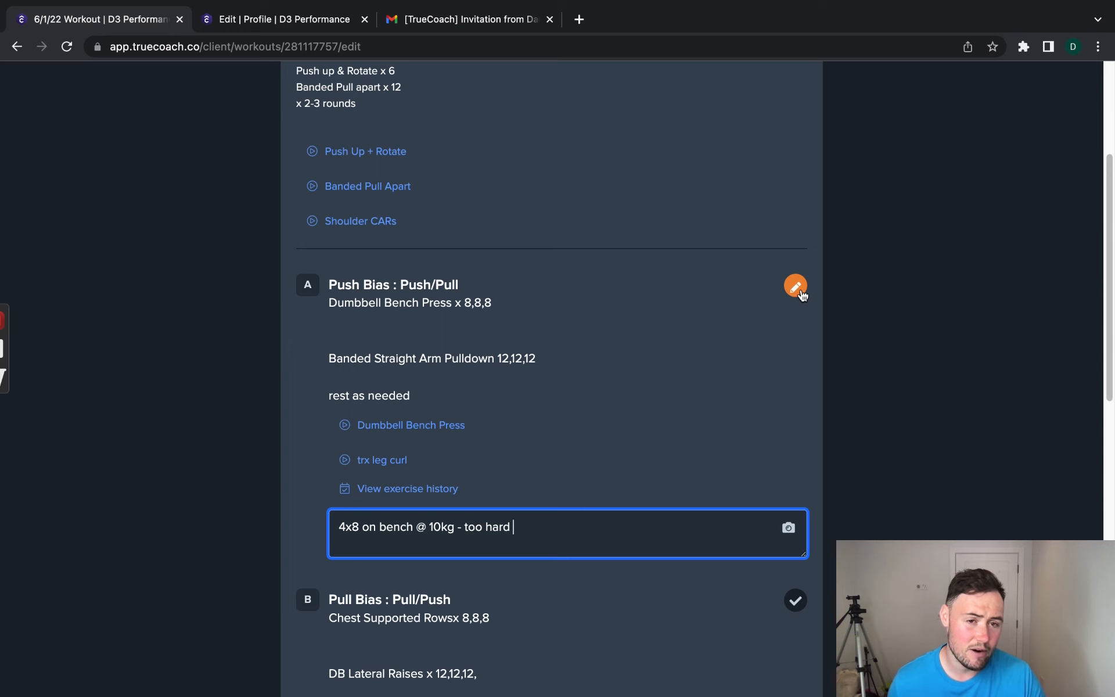
Mark block A, Push Bias : Push/Pull, as complete so its pencil becomes a green checkmark
left_click(795, 286)
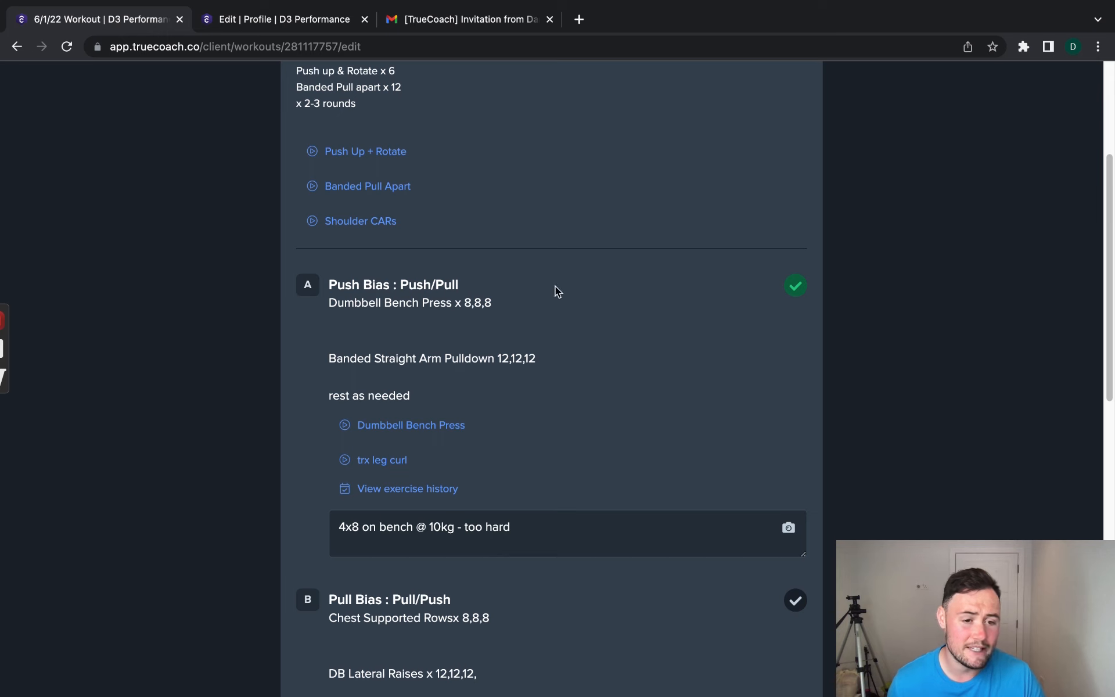
Log 'done' for blocks B (Pull Bias) and C (Capacity Bolt on), marking block C complete
scroll("down", 3)
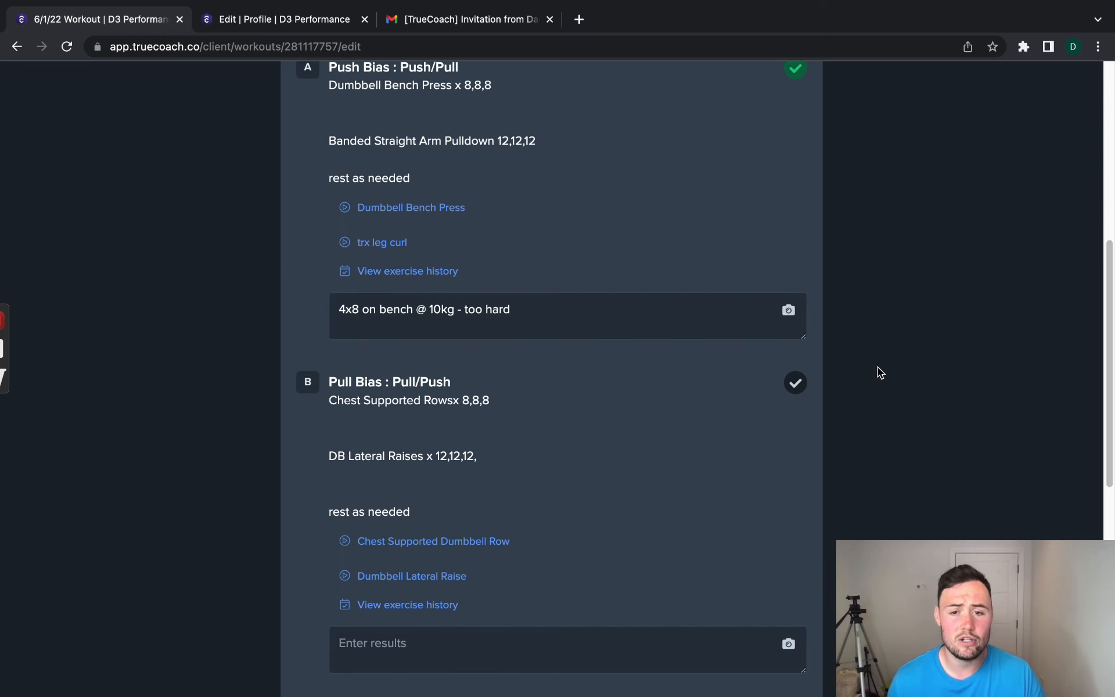
scroll("down", 3)
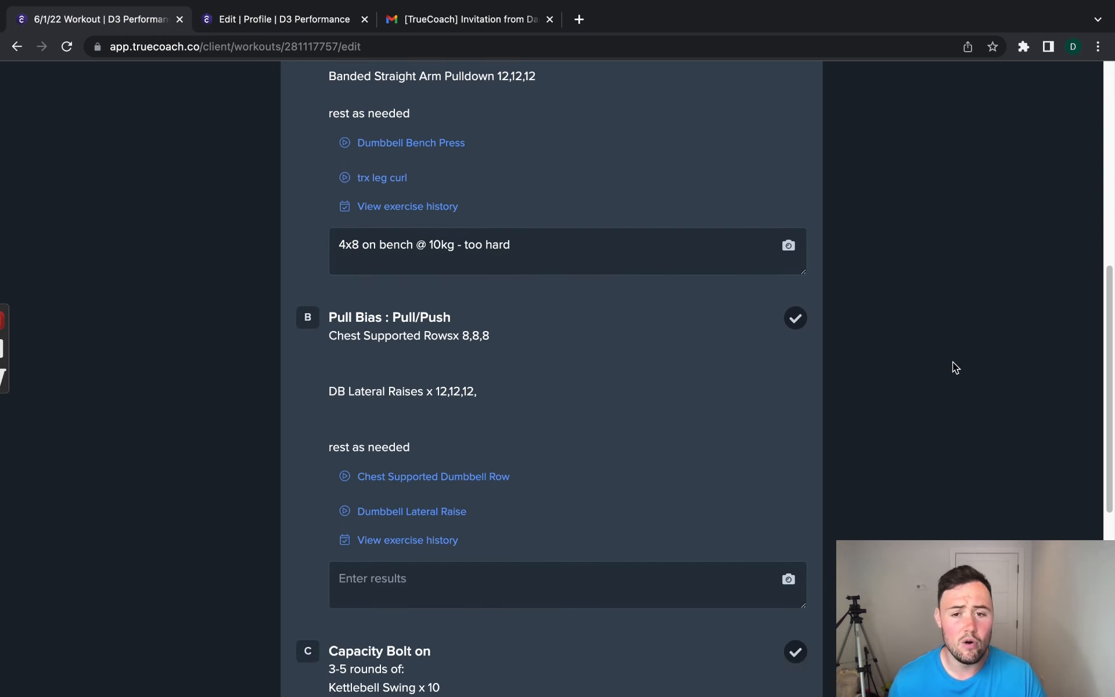
left_click(567, 497)
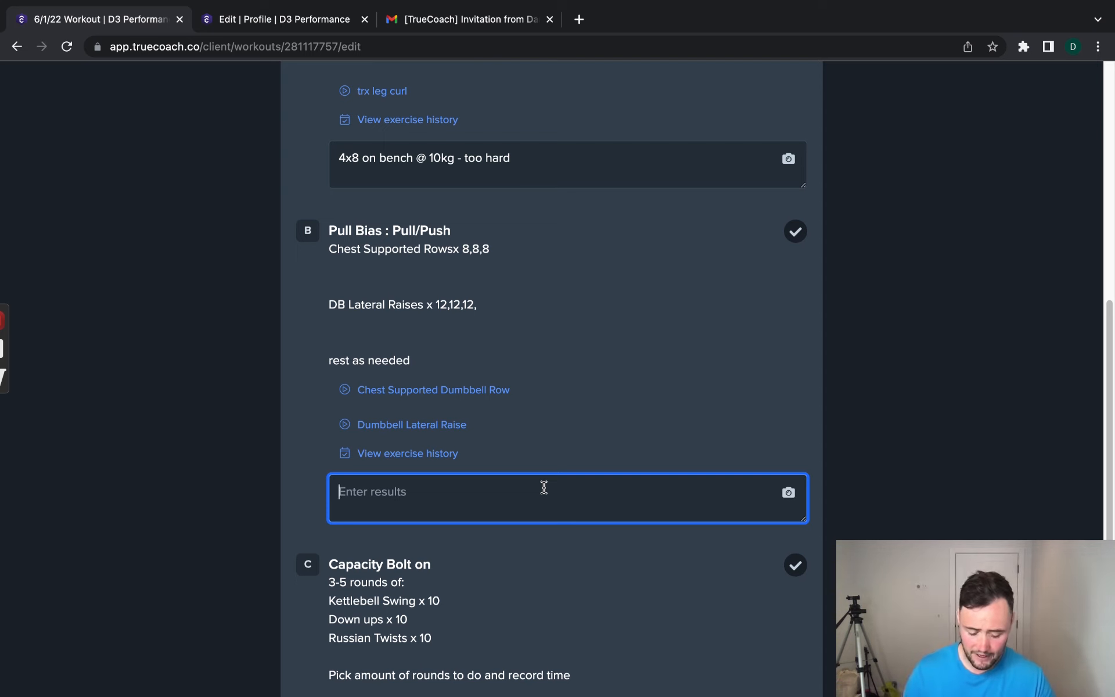
type("done")
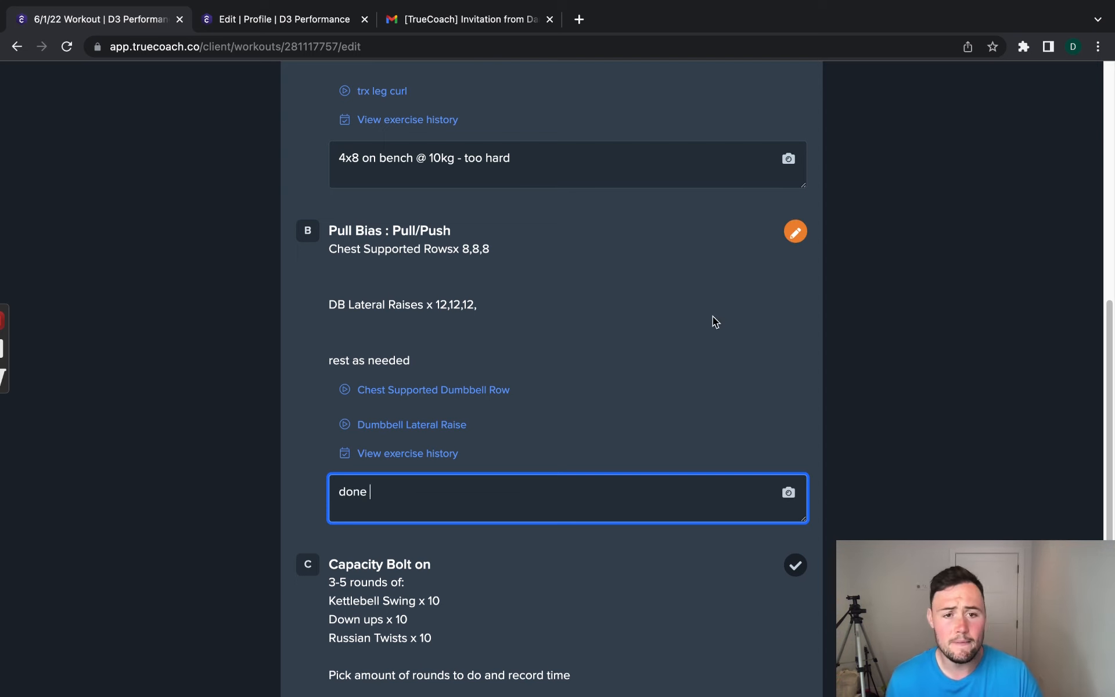
scroll("down", 3)
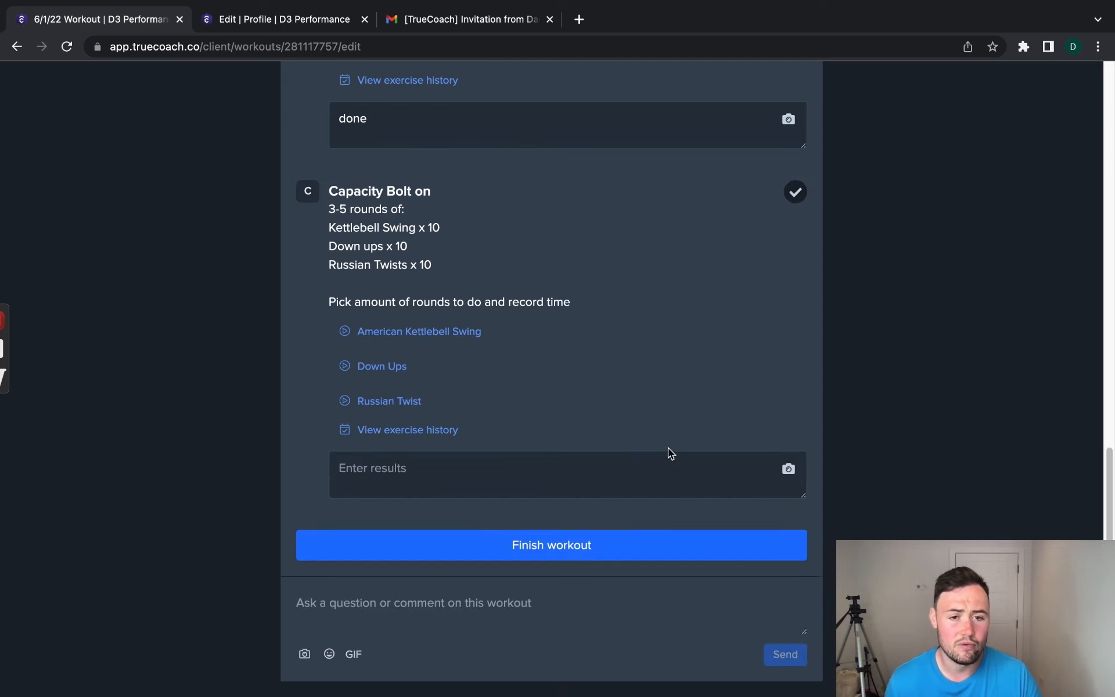
left_click(567, 475)
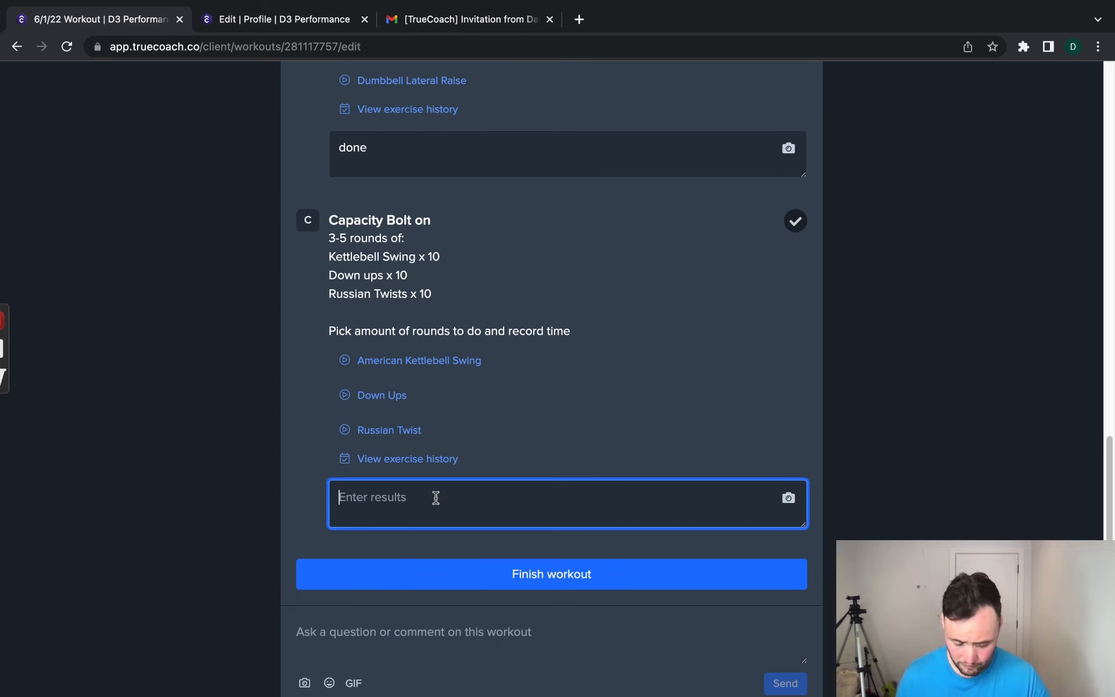
type("done")
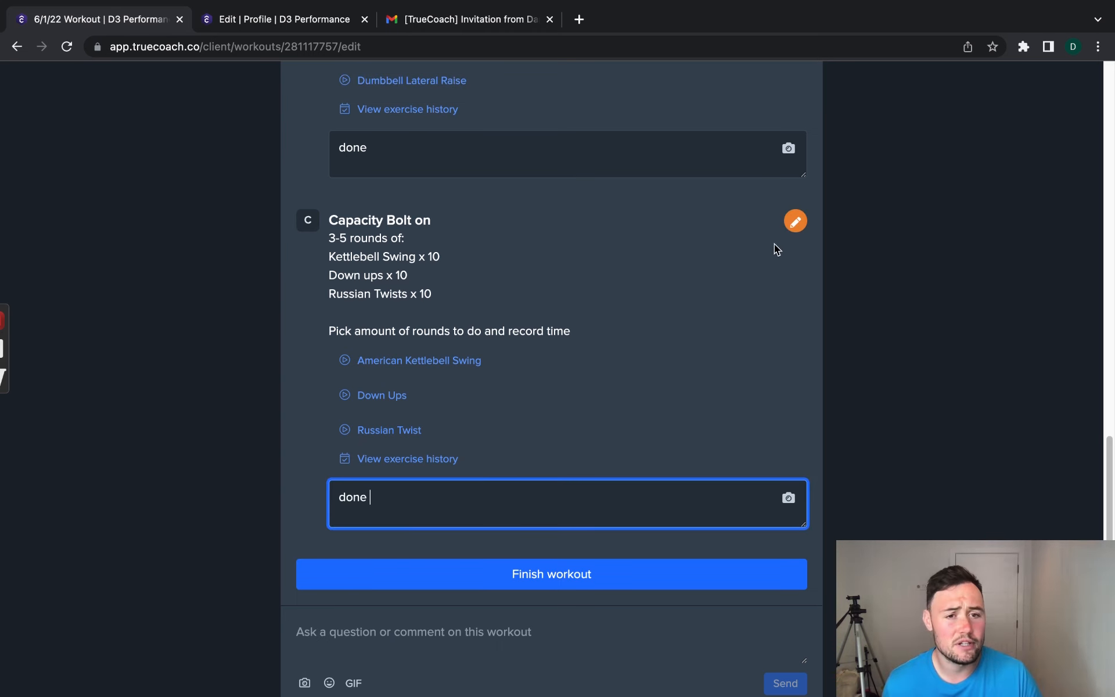
left_click(795, 221)
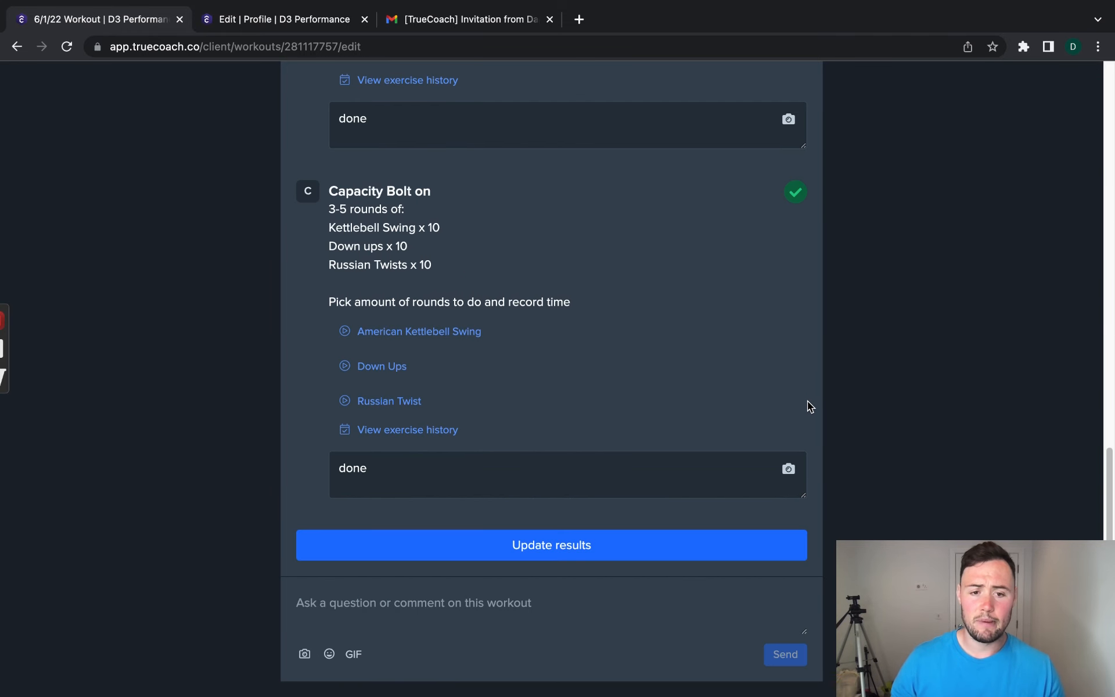
mouse_move(330, 520)
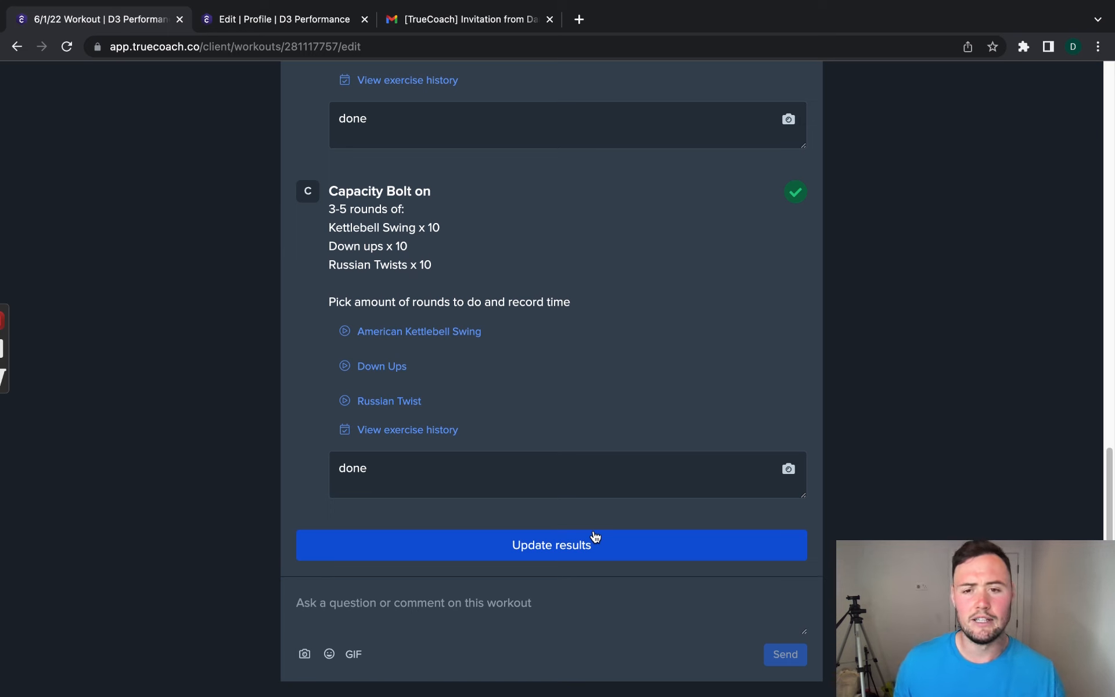
mouse_move(577, 554)
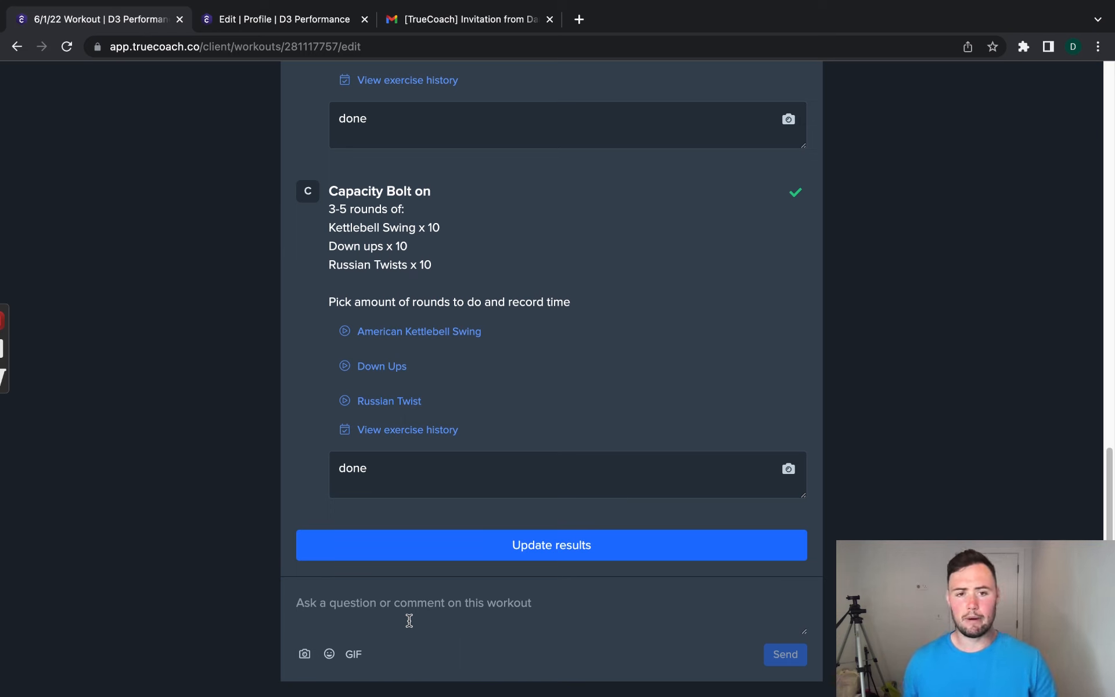
Update the workout results and switch to the Past tab showing the session Completed
left_click(551, 544)
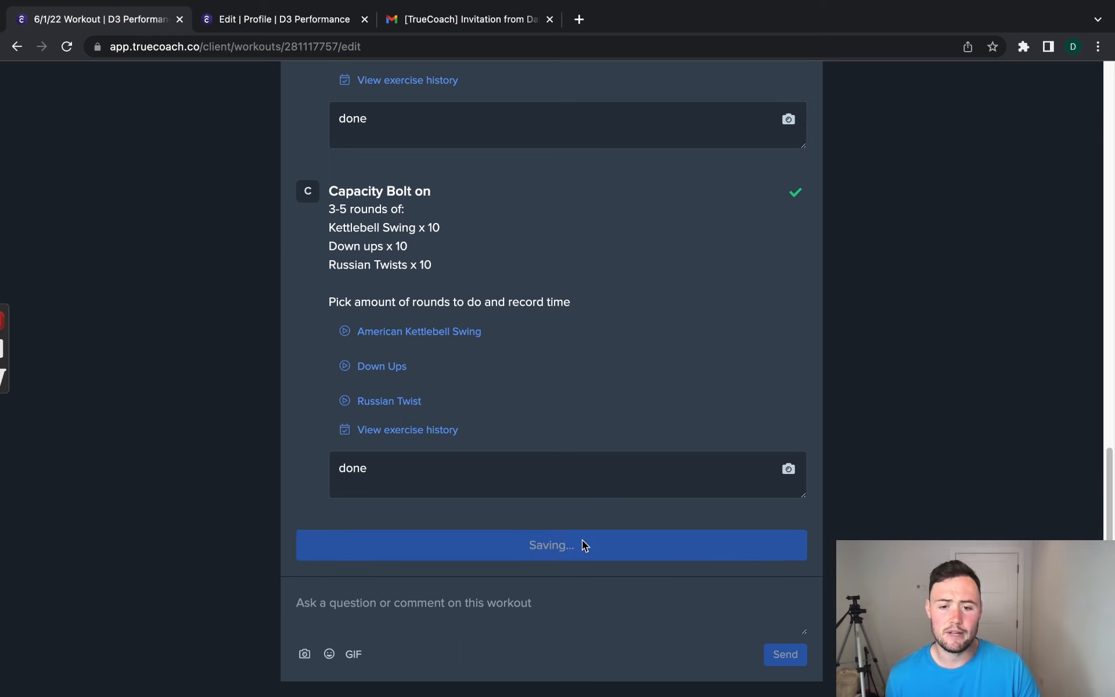
left_click(550, 545)
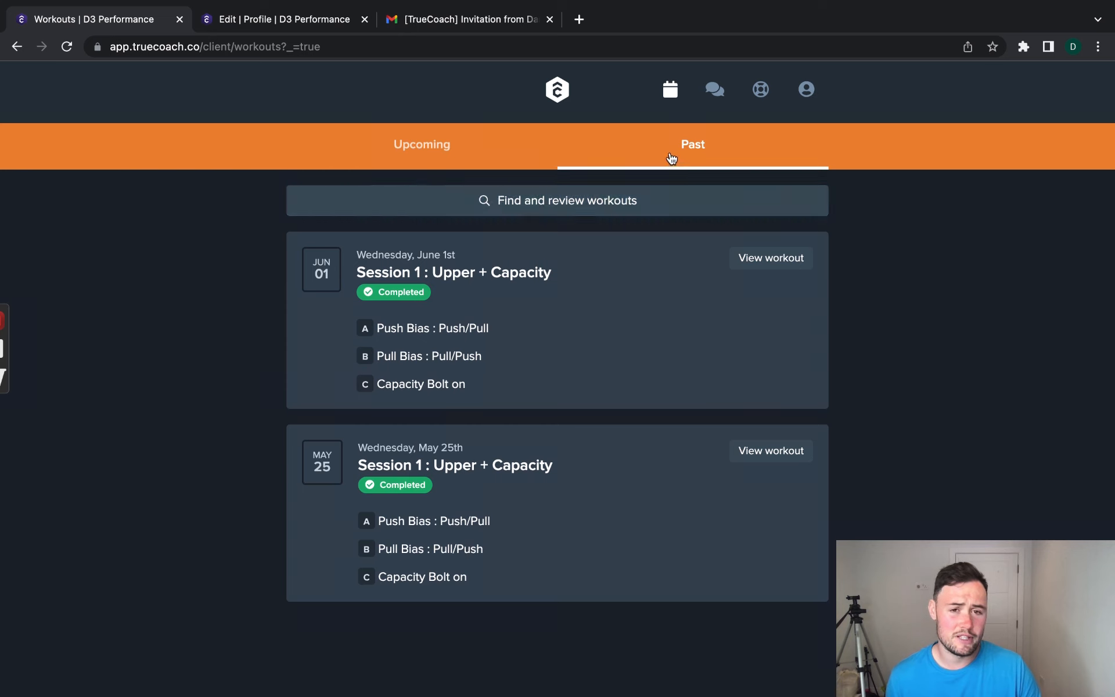
Return to the Upcoming tab, now empty with a standby note for the next phase
left_click(416, 145)
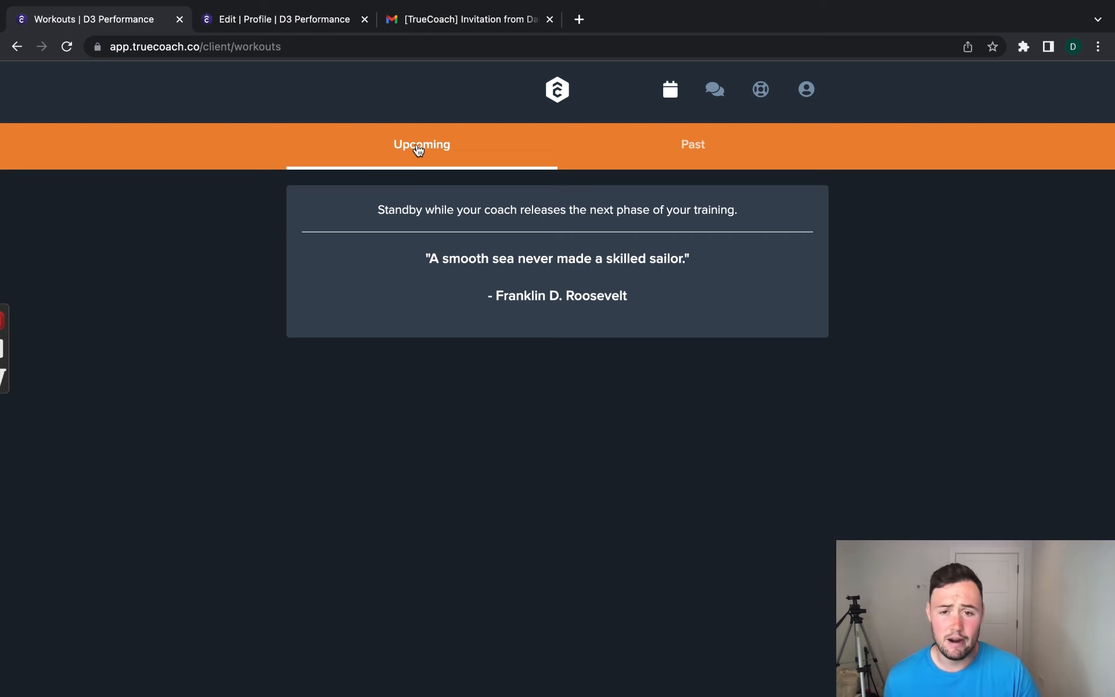
mouse_move(681, 272)
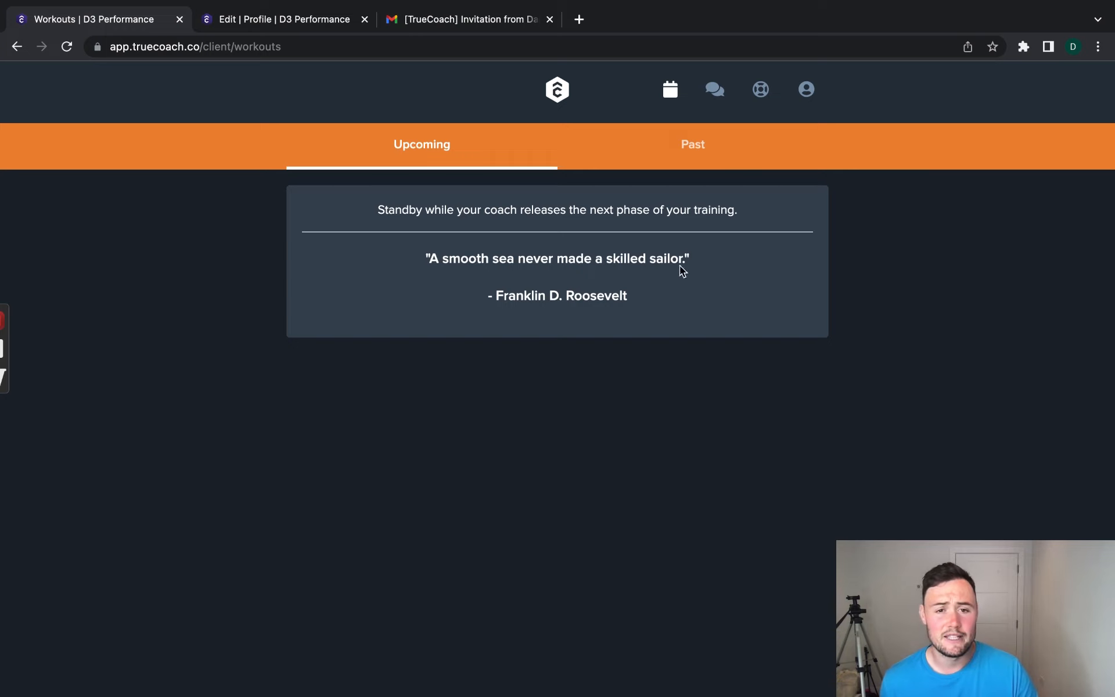